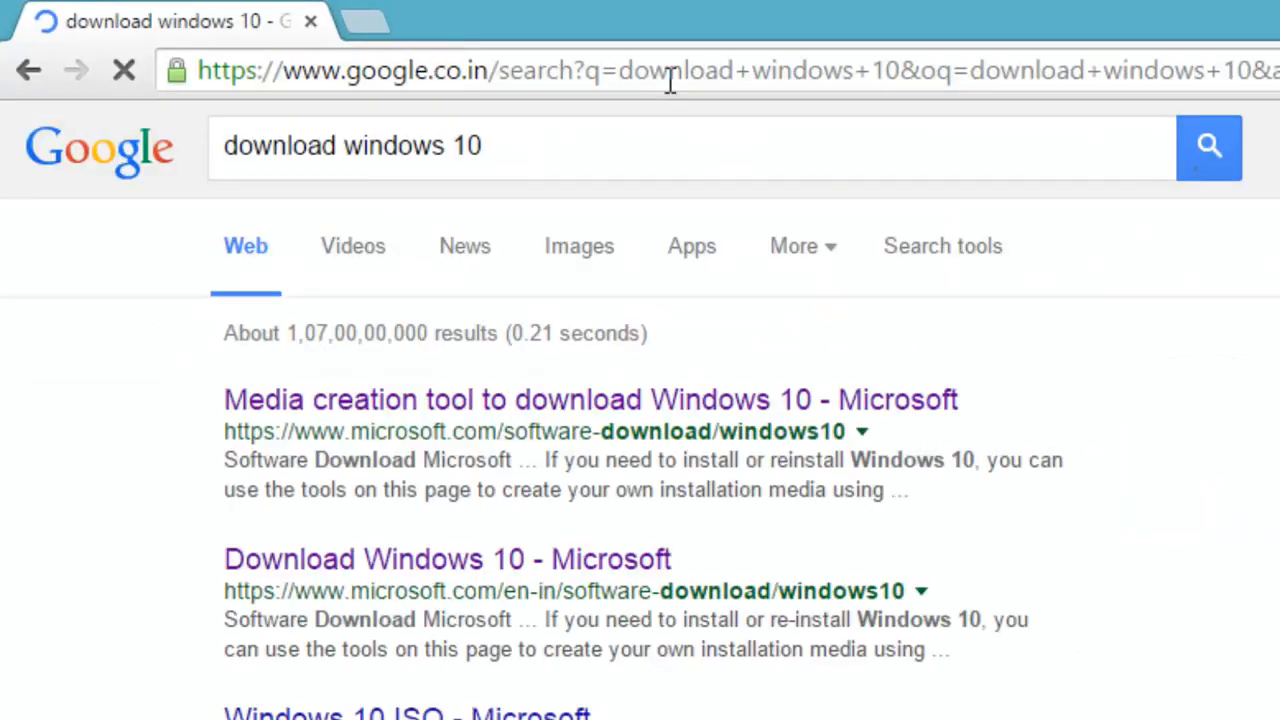
- Open Microsoft's Download Windows 10 page from the search results and scroll to the tool
{"action": "left_click", "coordinate": [448, 558]}
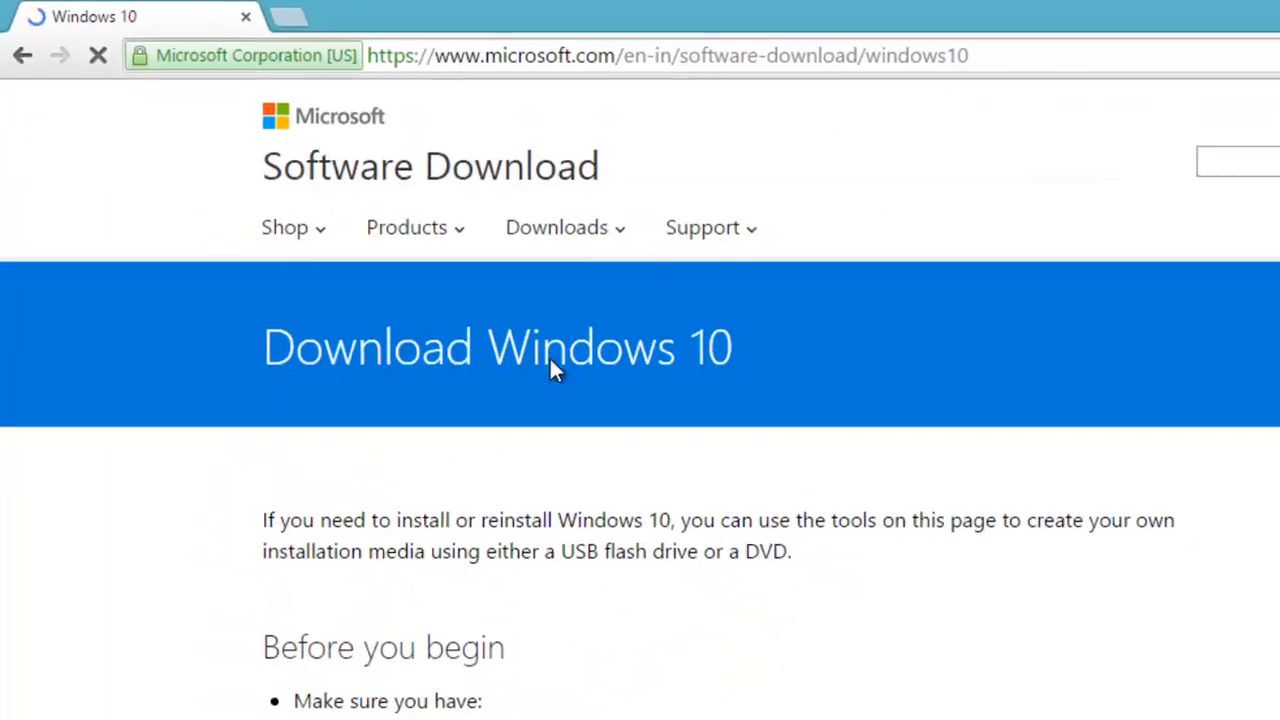
{"action": "scroll", "scroll_direction": "down", "scroll_amount": 3}
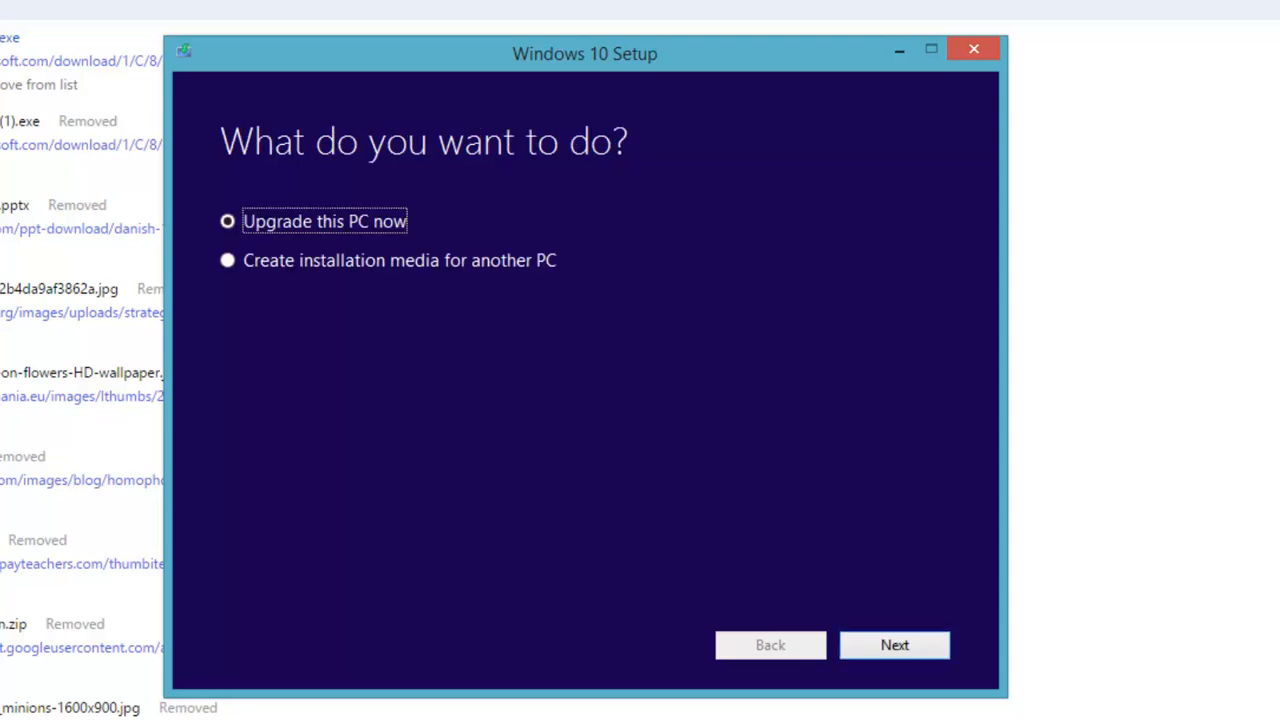
{"action": "mouse_move", "coordinate": [624, 418]}
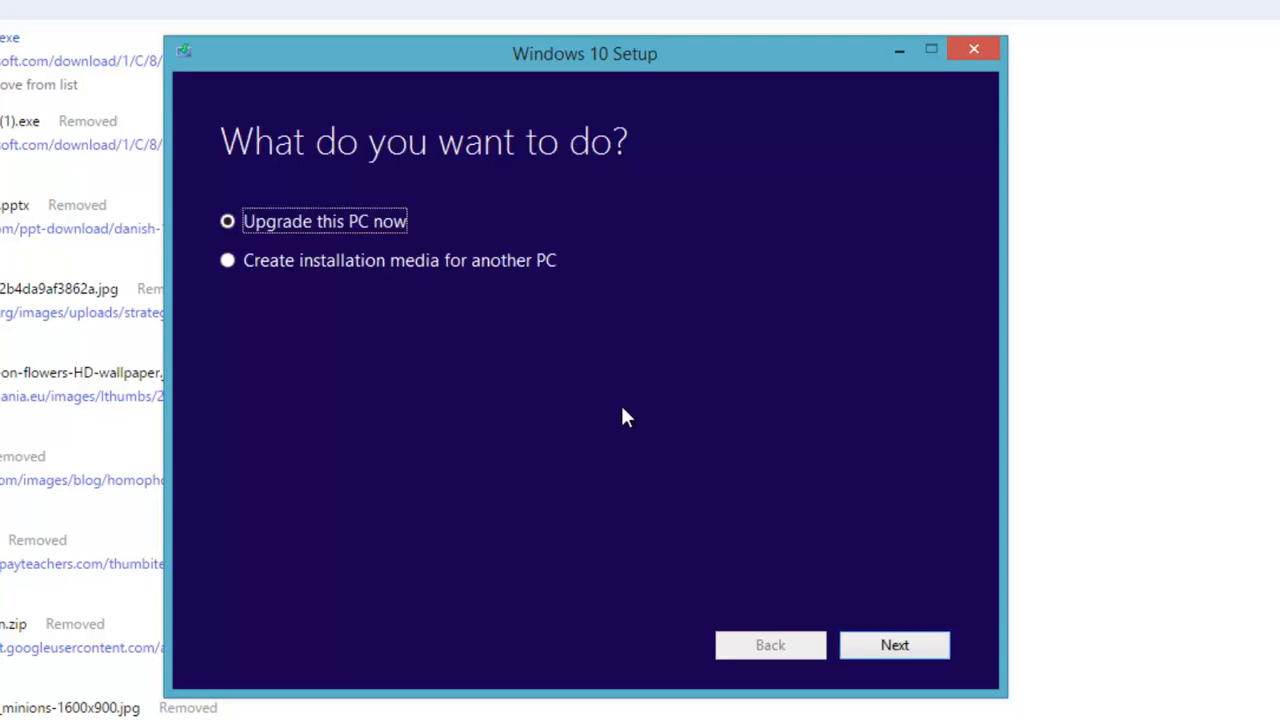
- Choose installation media for another PC with English (United States), Windows 10 Pro and the architecture list
{"action": "left_click", "coordinate": [228, 260]}
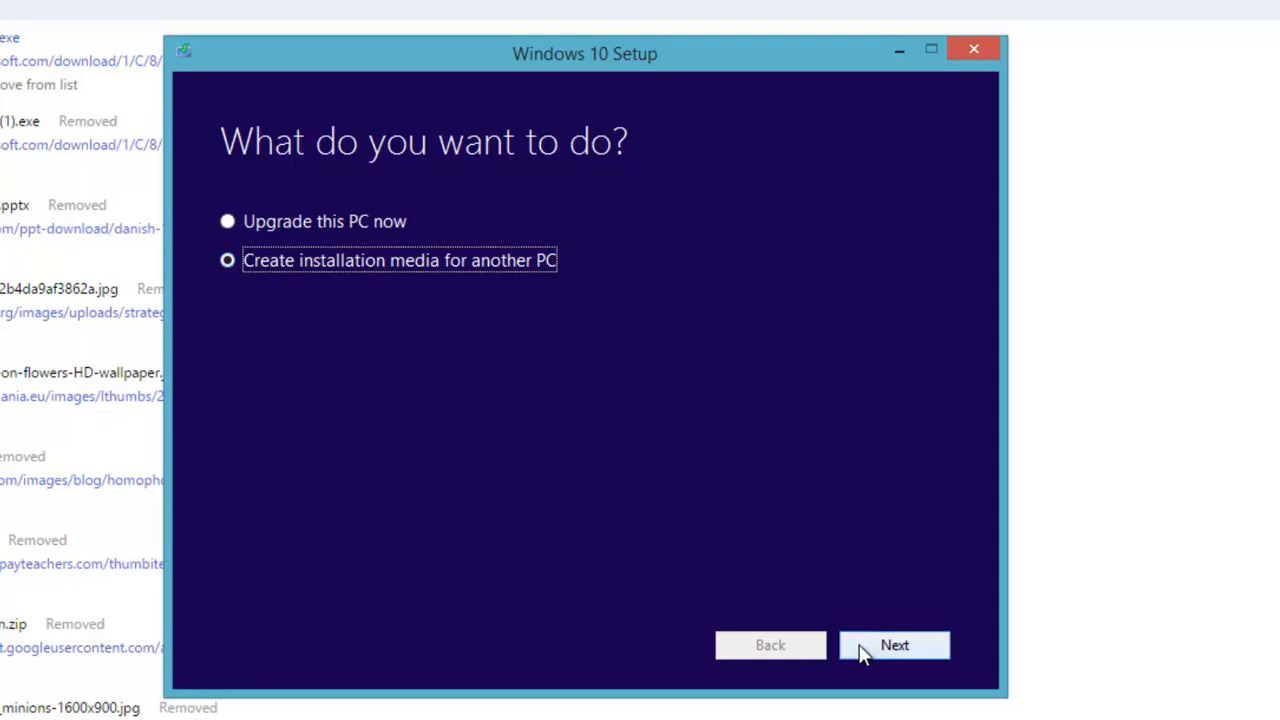
{"action": "left_click", "coordinate": [892, 644]}
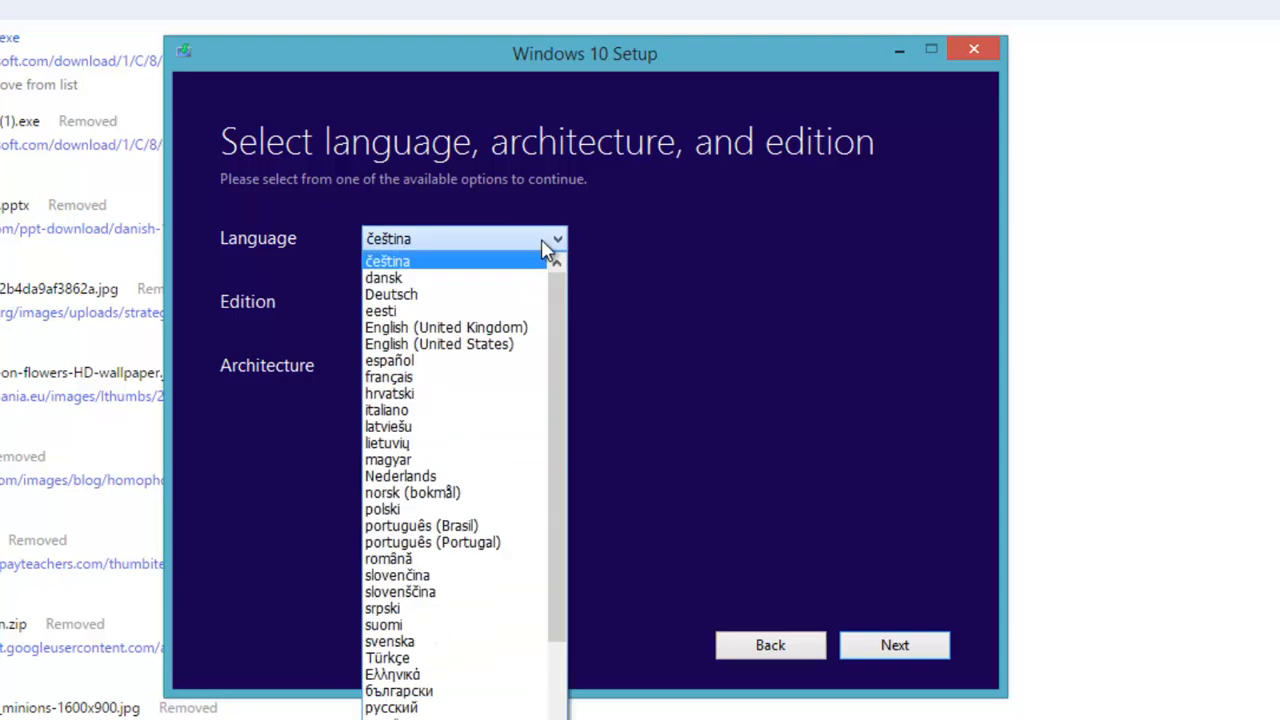
{"action": "left_click", "coordinate": [440, 344]}
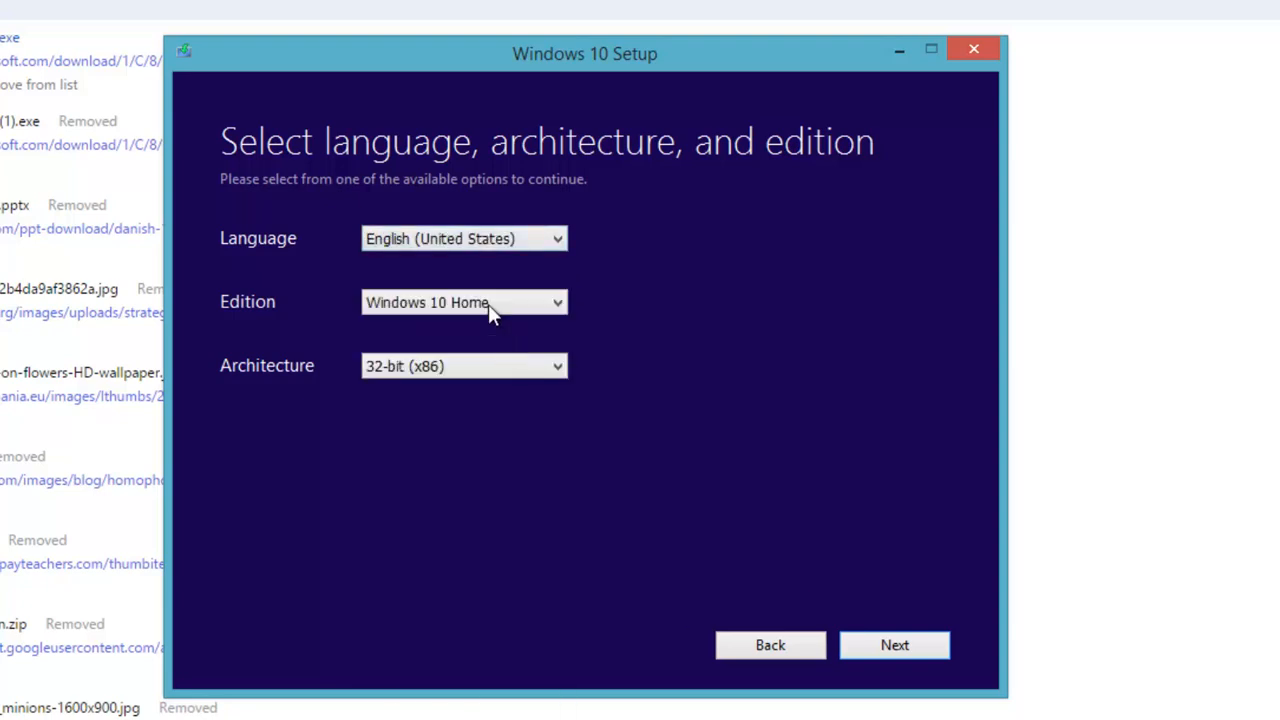
{"action": "left_click", "coordinate": [464, 302]}
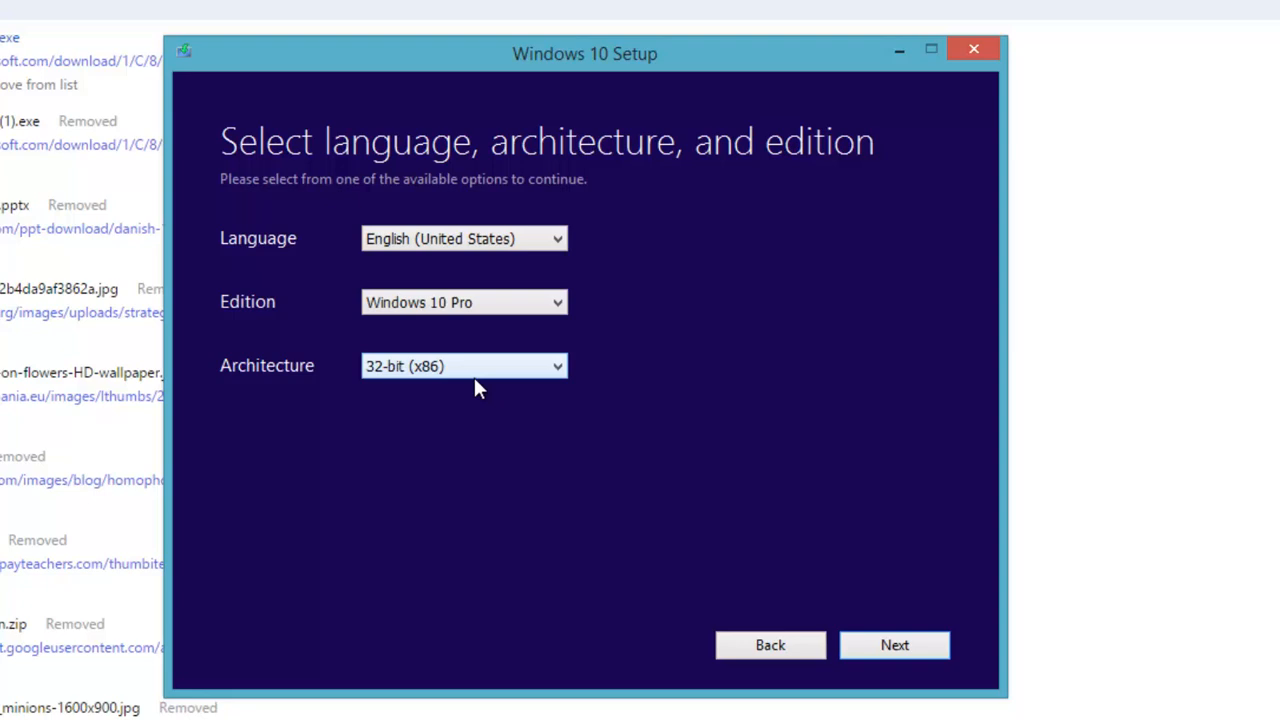
{"action": "left_click", "coordinate": [464, 364]}
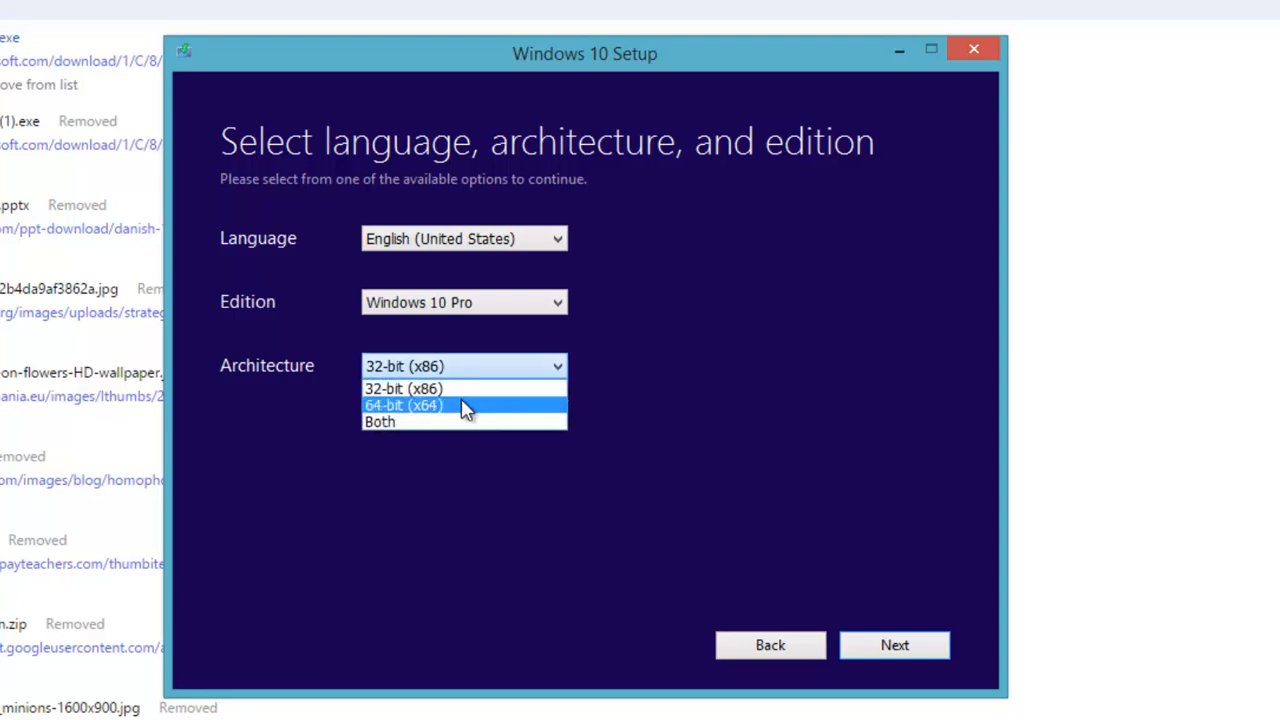
{"action": "mouse_move", "coordinate": [462, 412]}
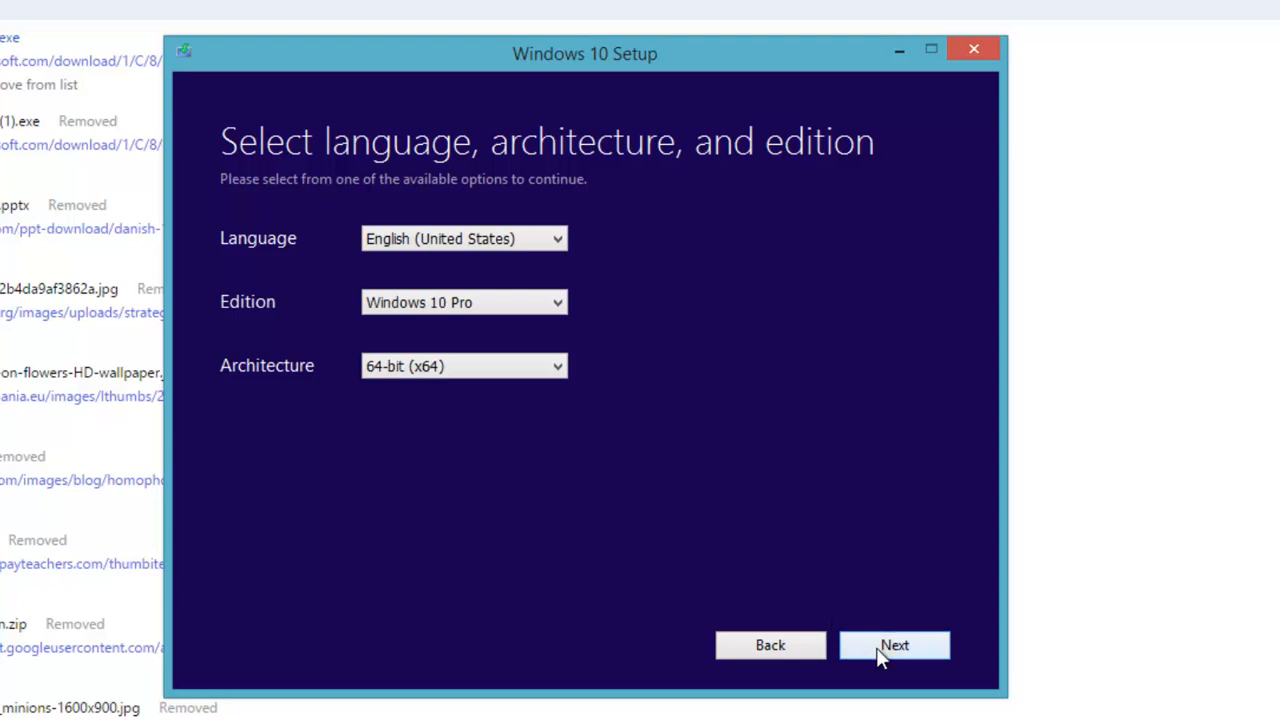
- Keep the USB flash drive option, refresh the drive list and target removable drive I:
{"action": "left_click", "coordinate": [892, 644]}
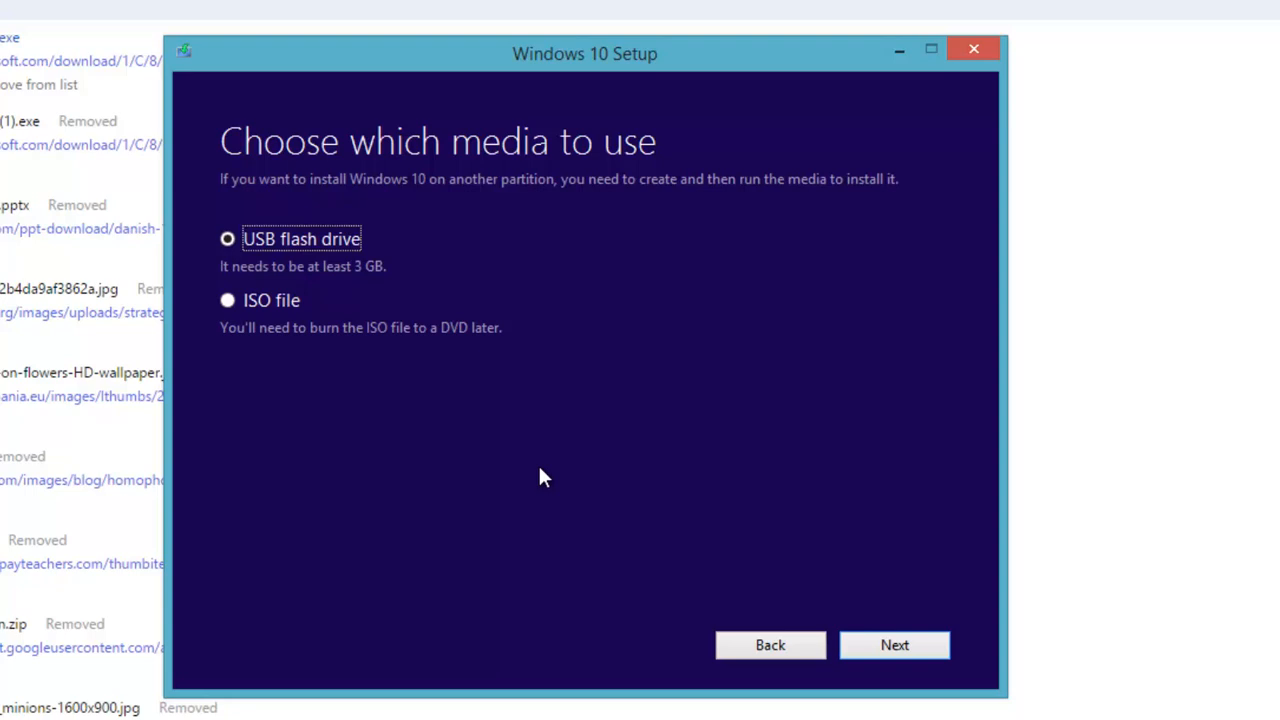
{"action": "mouse_move", "coordinate": [228, 300]}
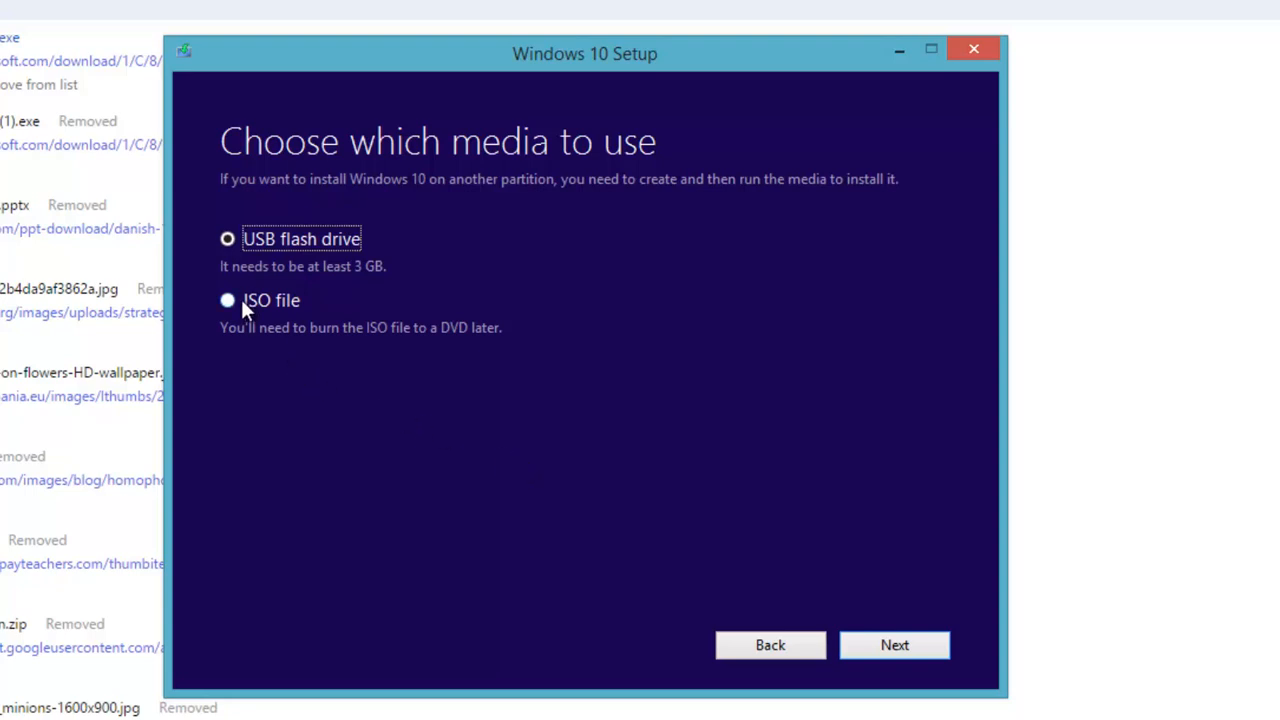
{"action": "mouse_move", "coordinate": [558, 360]}
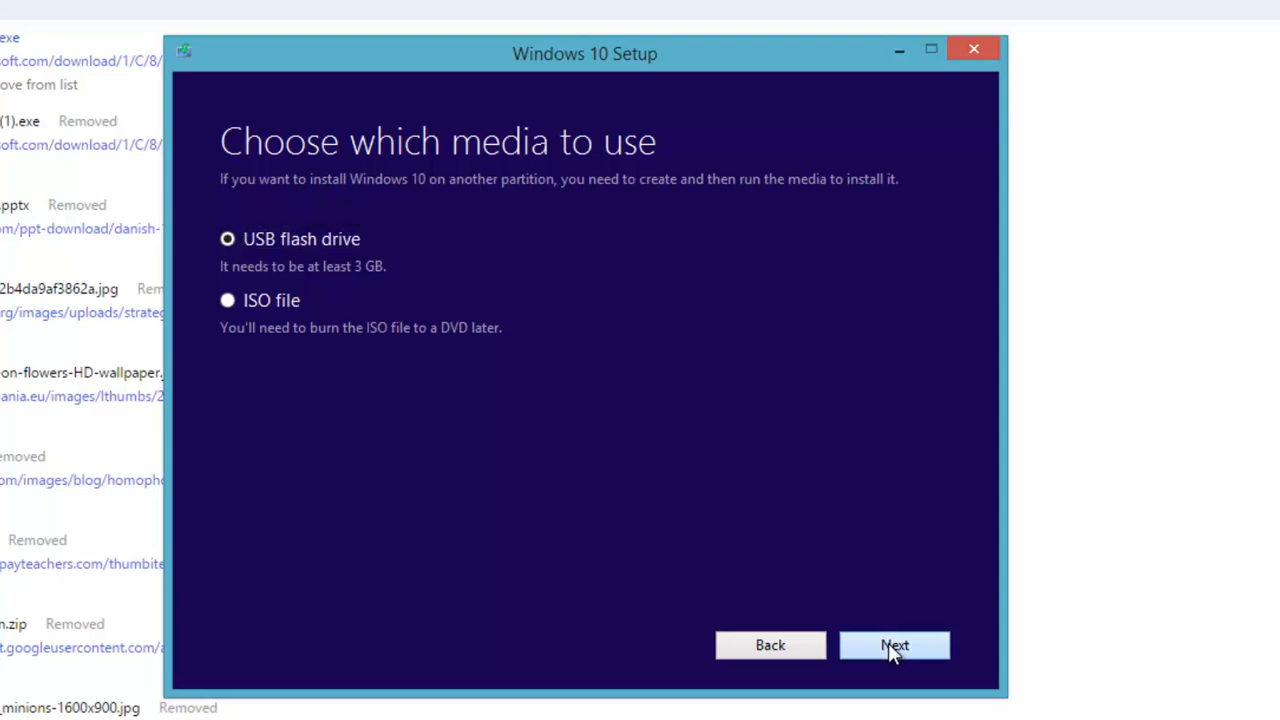
{"action": "left_click", "coordinate": [894, 644]}
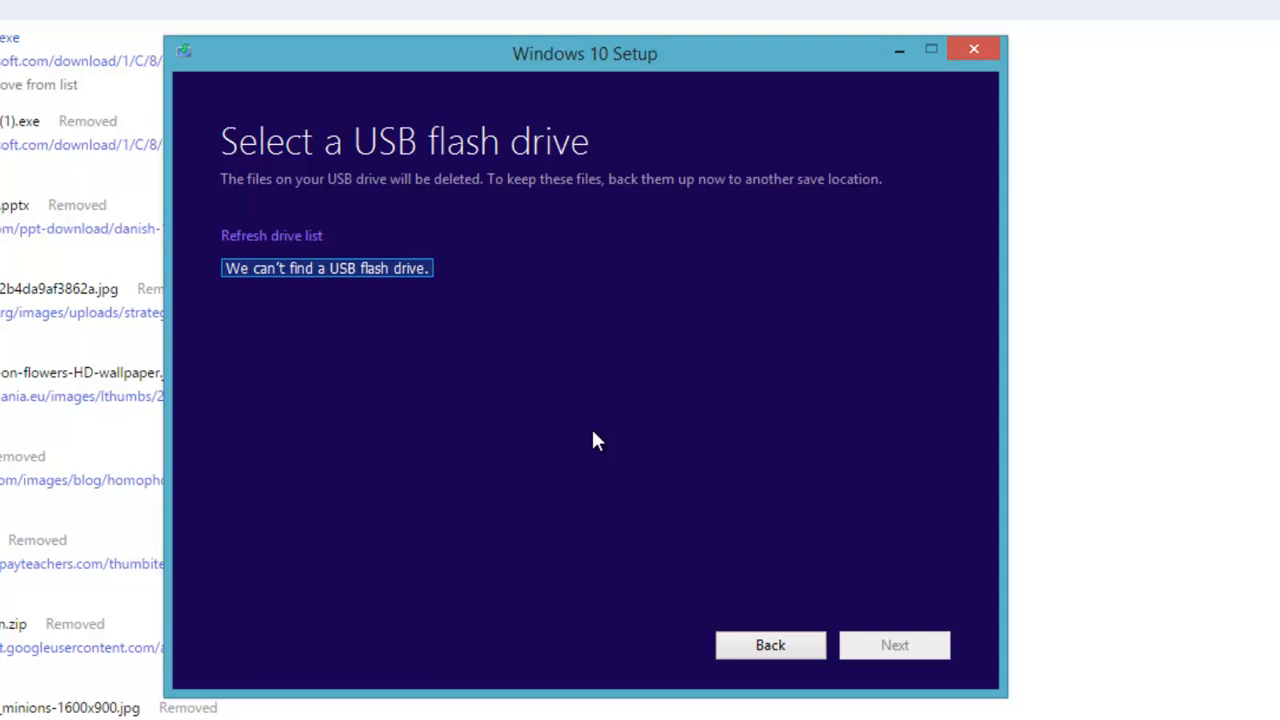
{"action": "left_click", "coordinate": [272, 236]}
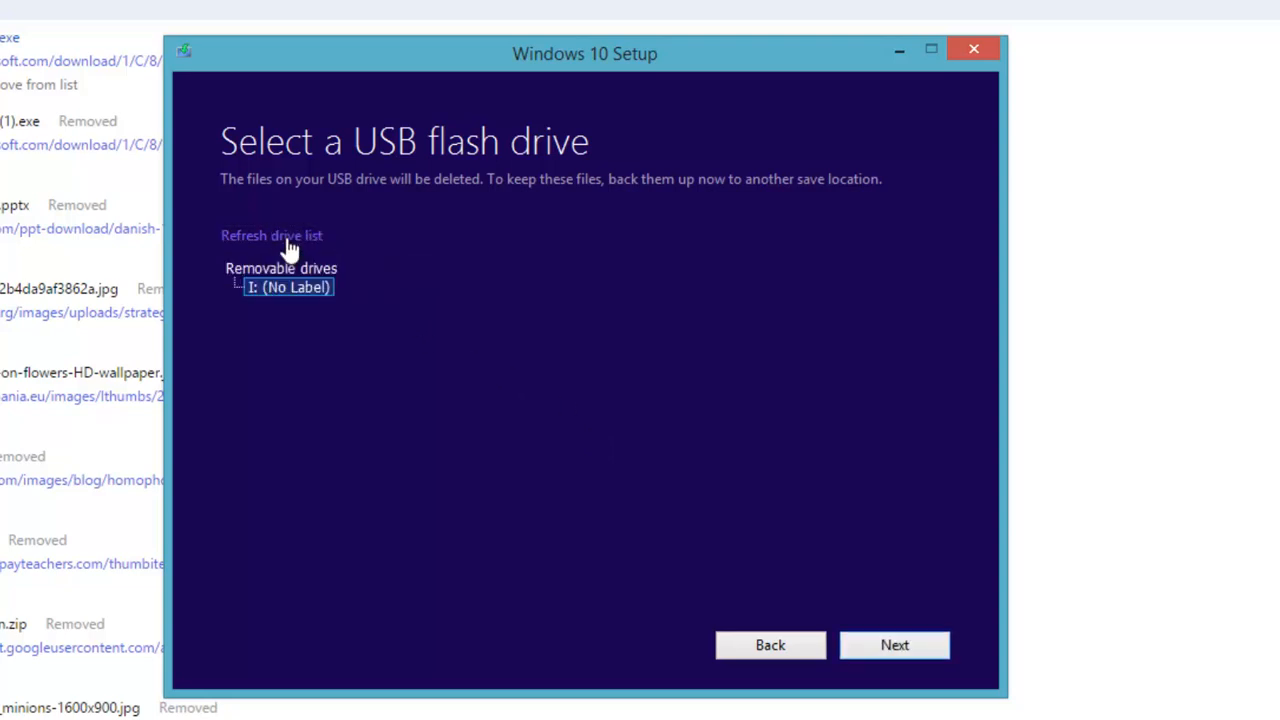
{"action": "mouse_move", "coordinate": [296, 300]}
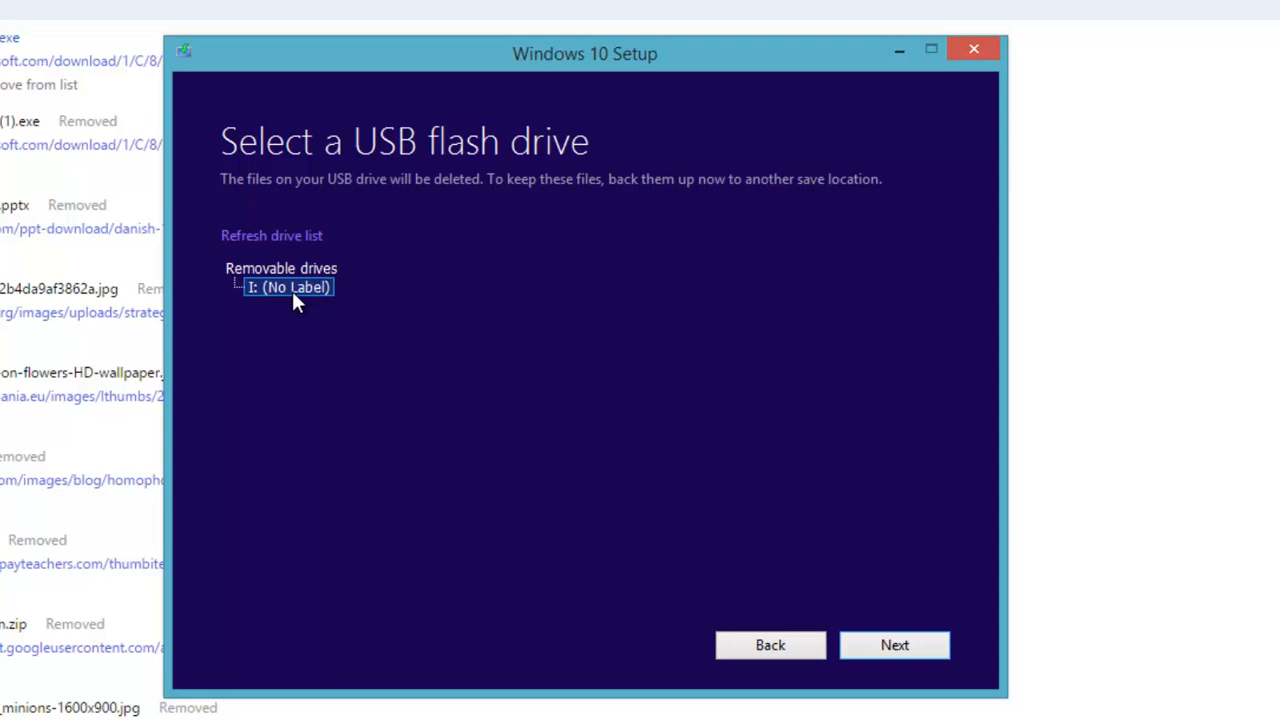
{"action": "left_click", "coordinate": [892, 644]}
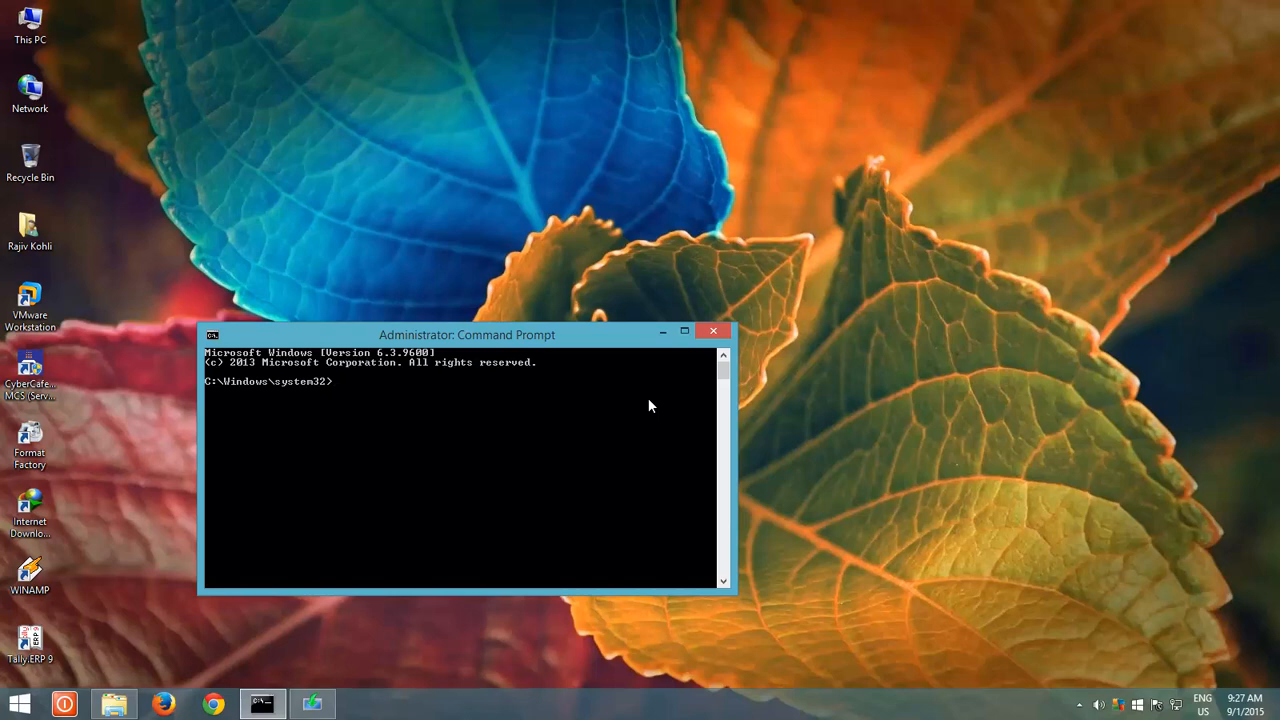
{"action": "mouse_move", "coordinate": [254, 592]}
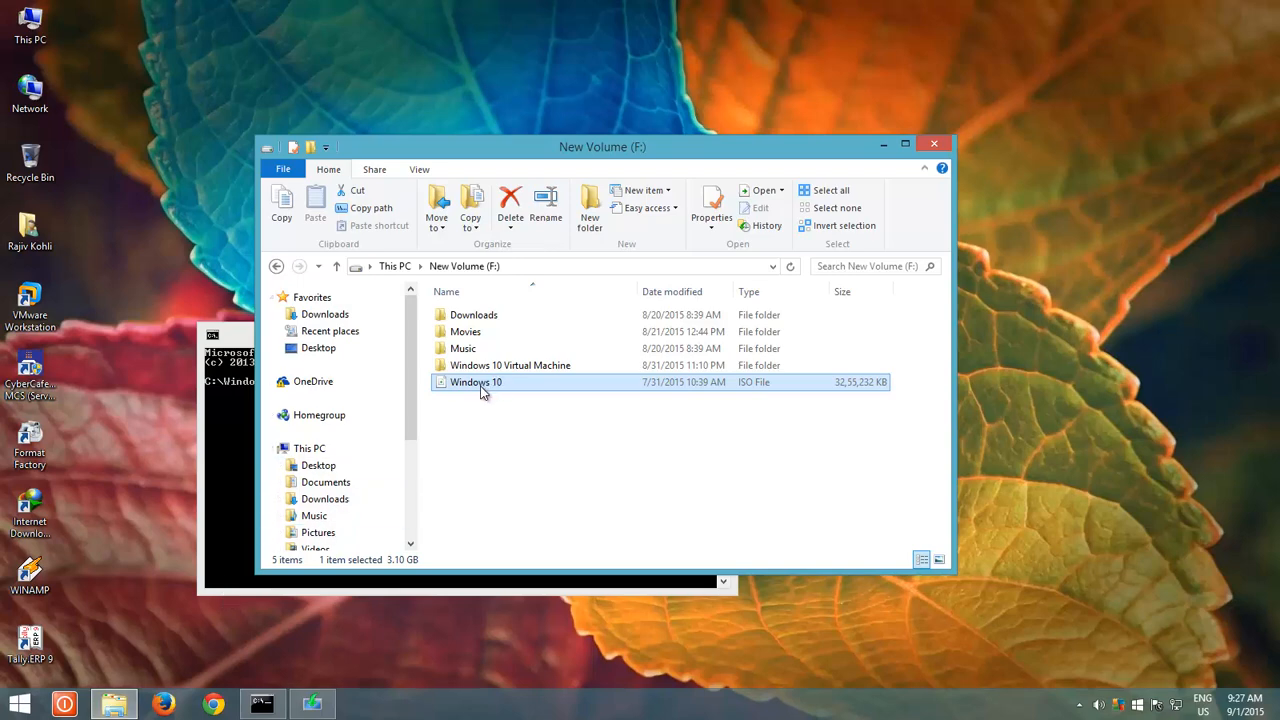
{"action": "mouse_move", "coordinate": [476, 384]}
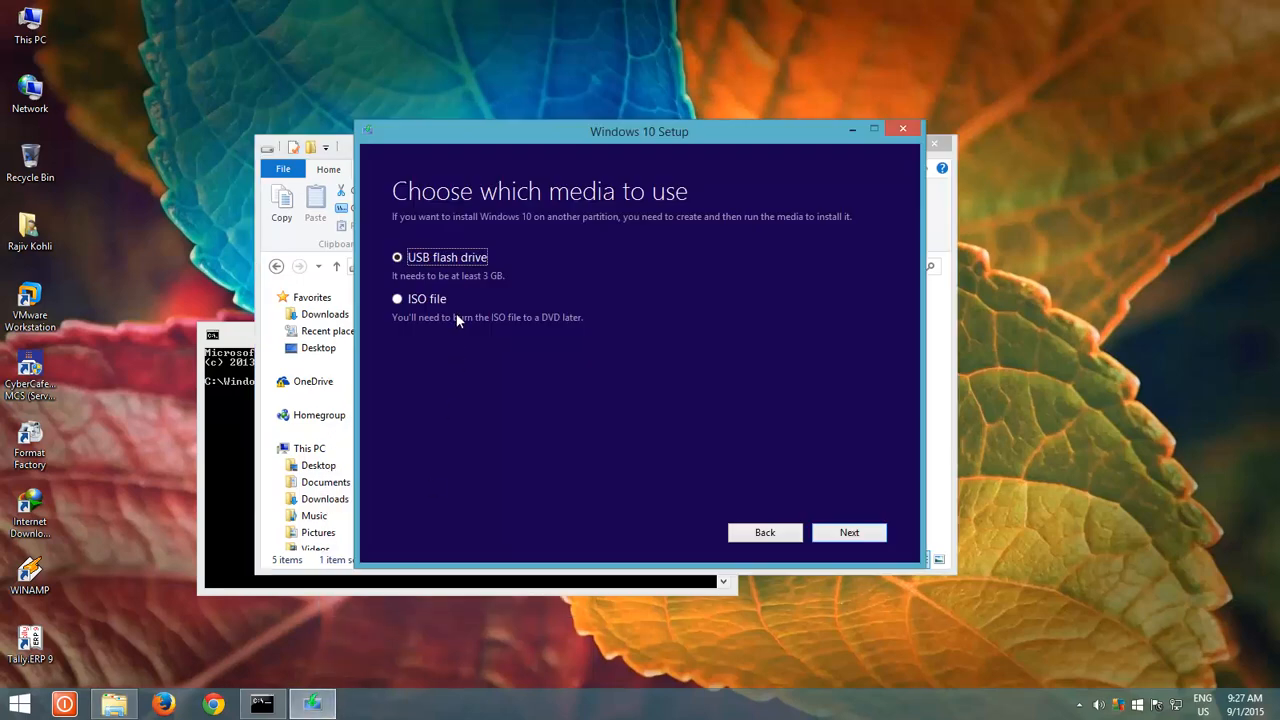
{"action": "mouse_move", "coordinate": [442, 278]}
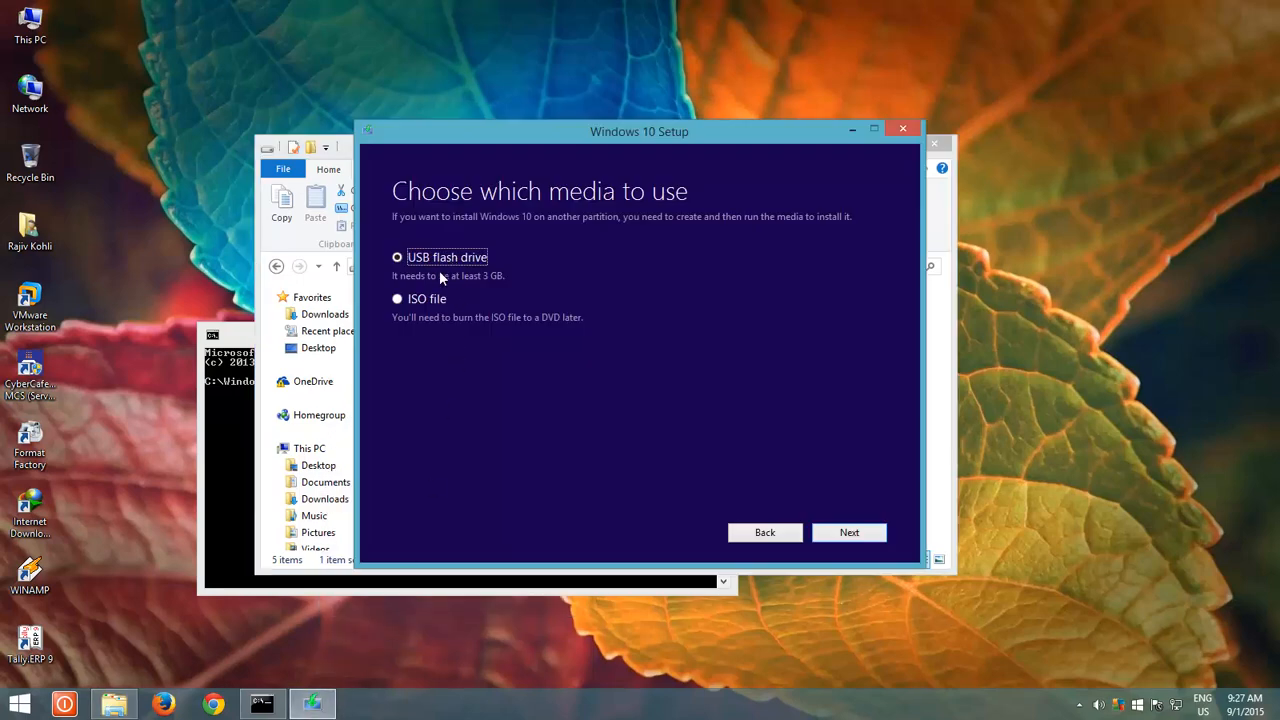
{"action": "mouse_move", "coordinate": [428, 302]}
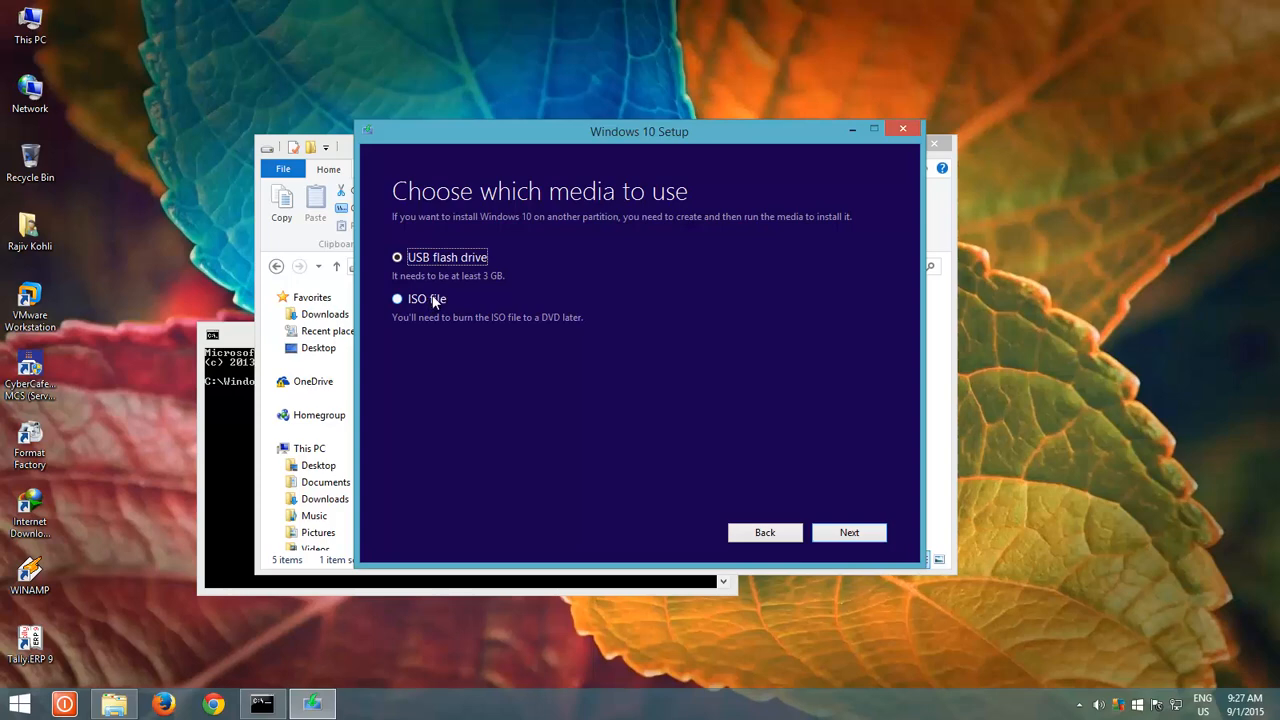
{"action": "mouse_move", "coordinate": [902, 130]}
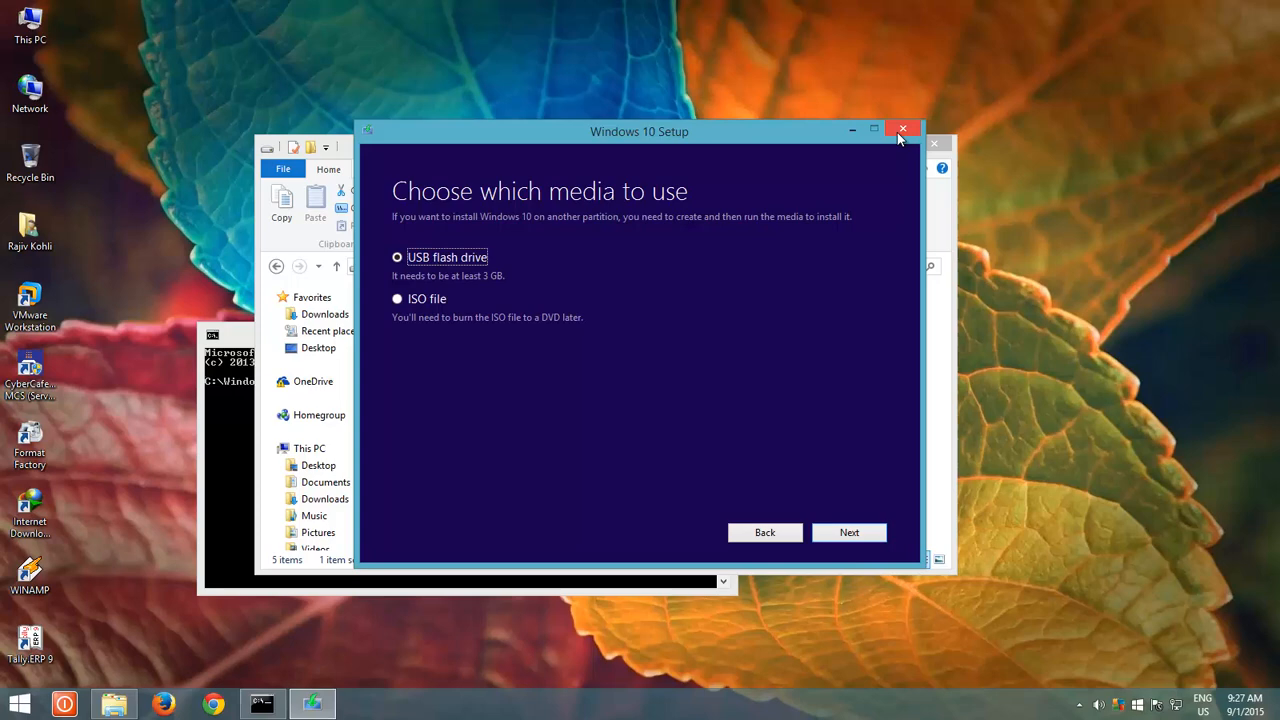
- Quit the Windows 10 Setup tool and confirm the quit prompt
{"action": "left_click", "coordinate": [902, 130]}
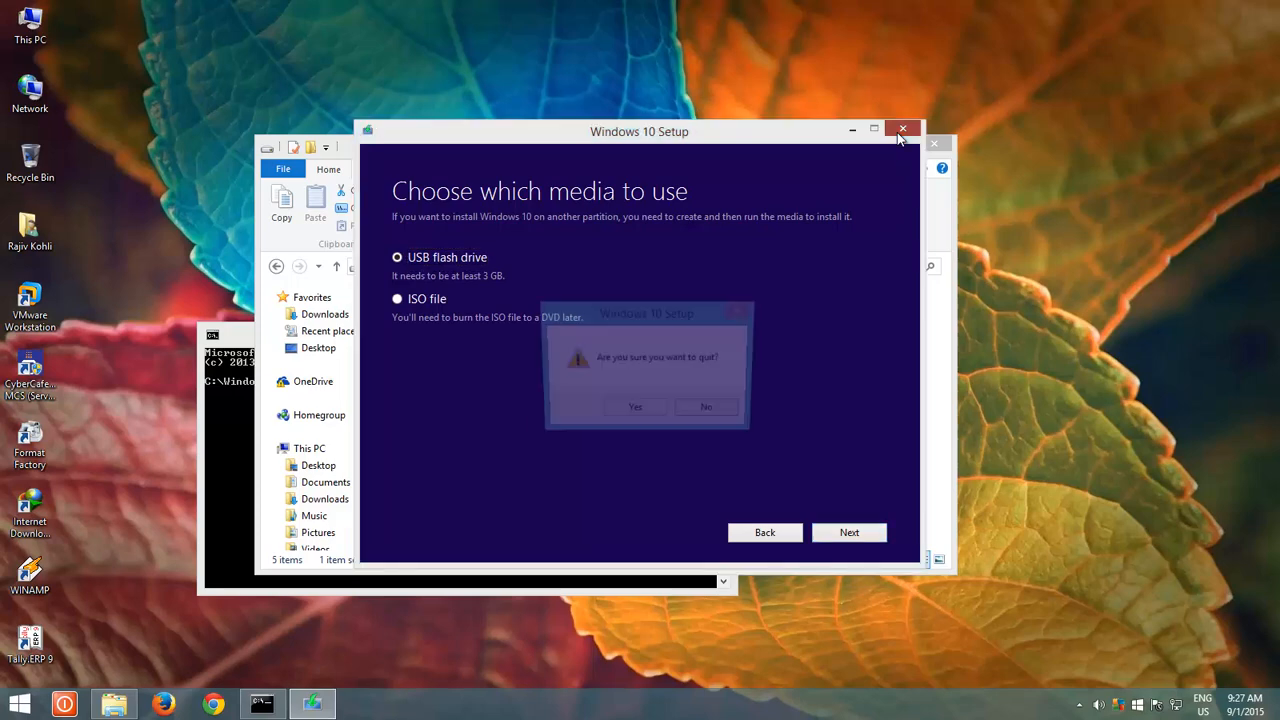
{"action": "left_click", "coordinate": [636, 406]}
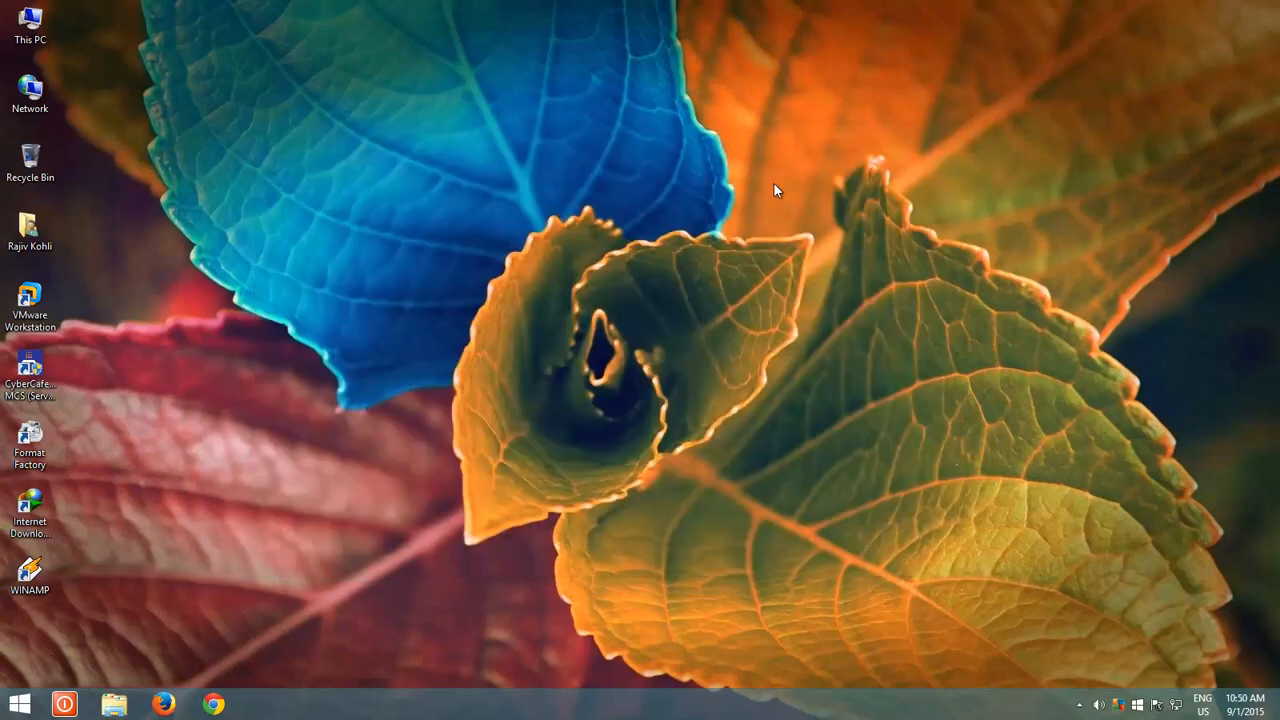
- Mount the Windows 10 ISO file from New Volume (F:) via This PC
{"action": "left_click", "coordinate": [30, 160]}
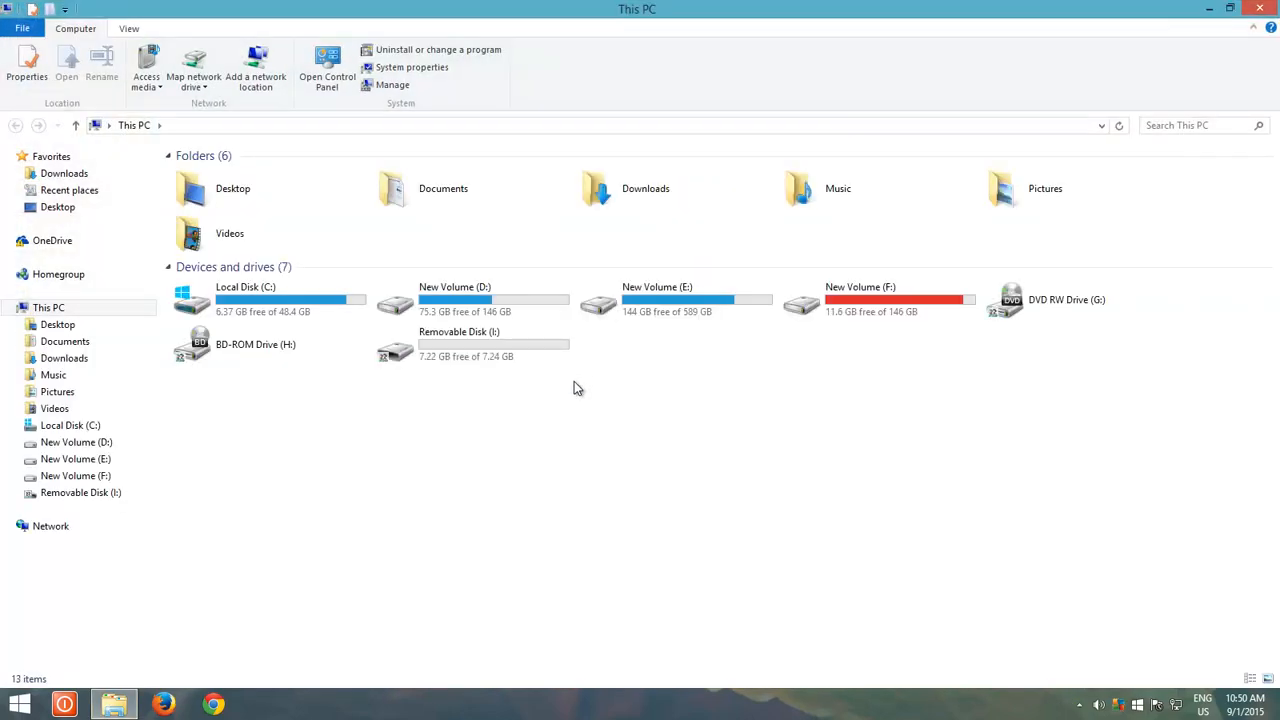
{"action": "double_click", "coordinate": [860, 300]}
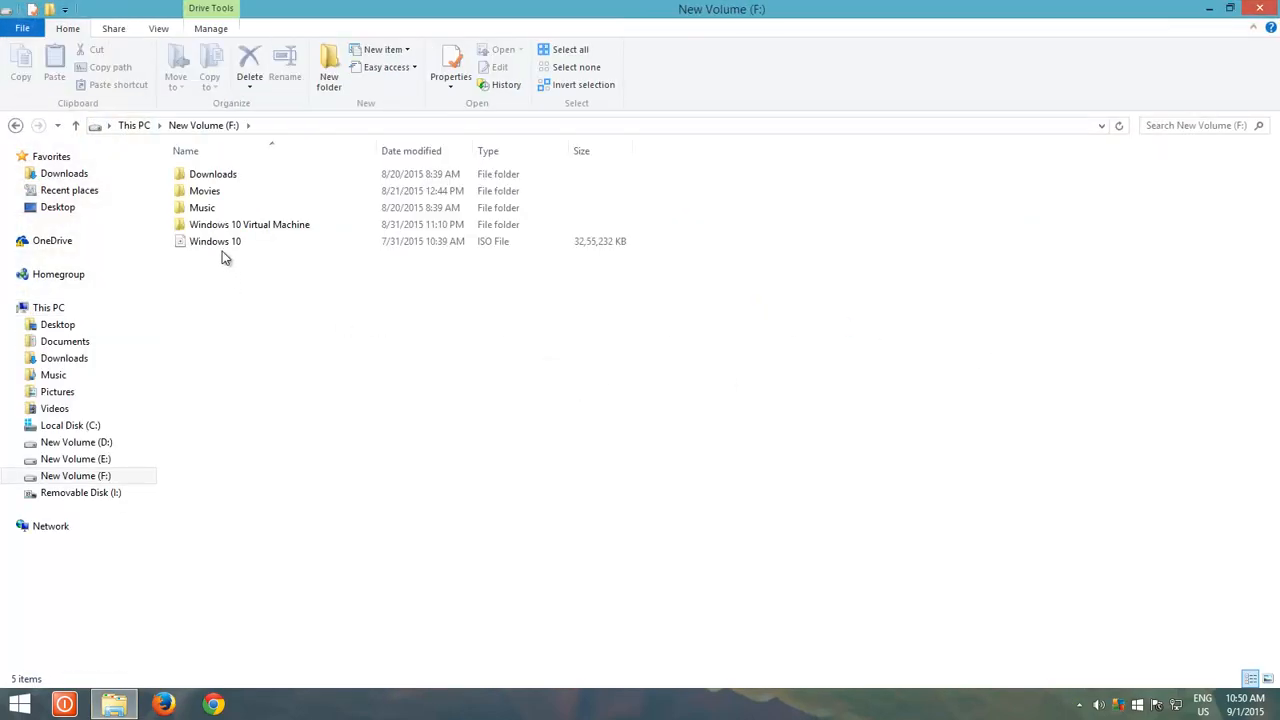
{"action": "left_click", "coordinate": [216, 240]}
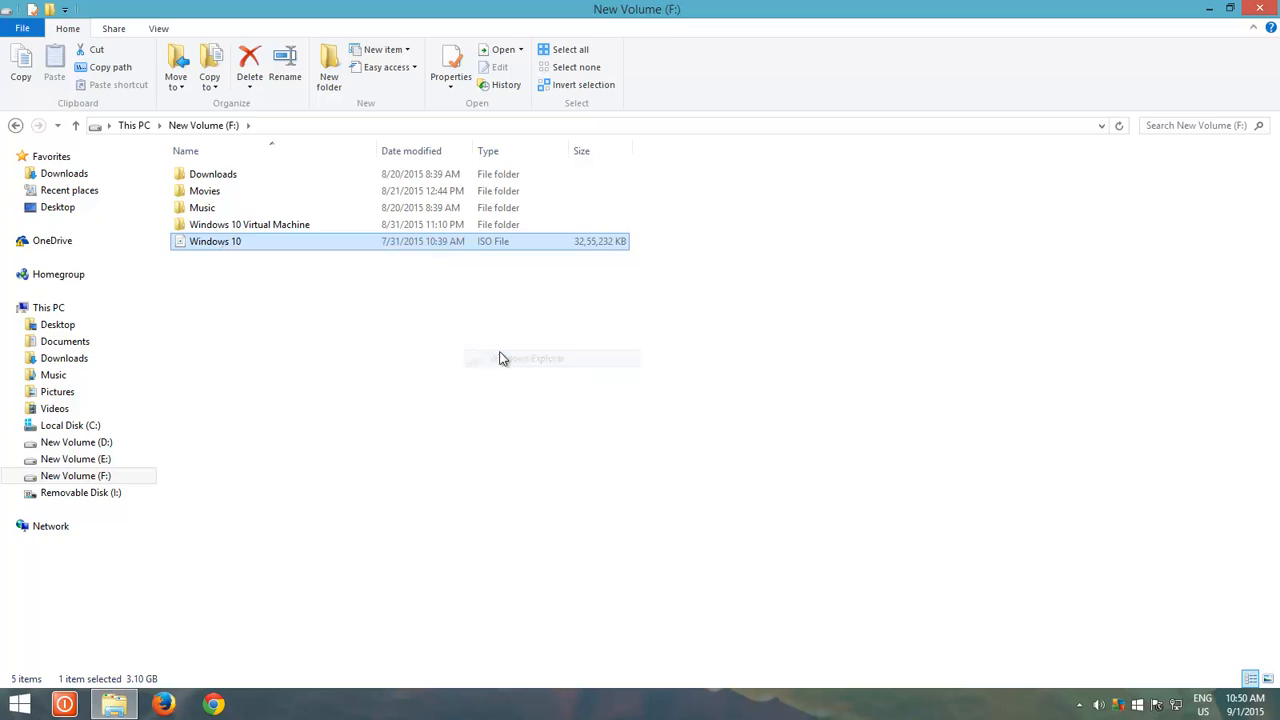
- Select the mounted DVD Drive (J:) ESD-ISO in This PC and bring up Start
{"action": "left_click", "coordinate": [48, 308]}
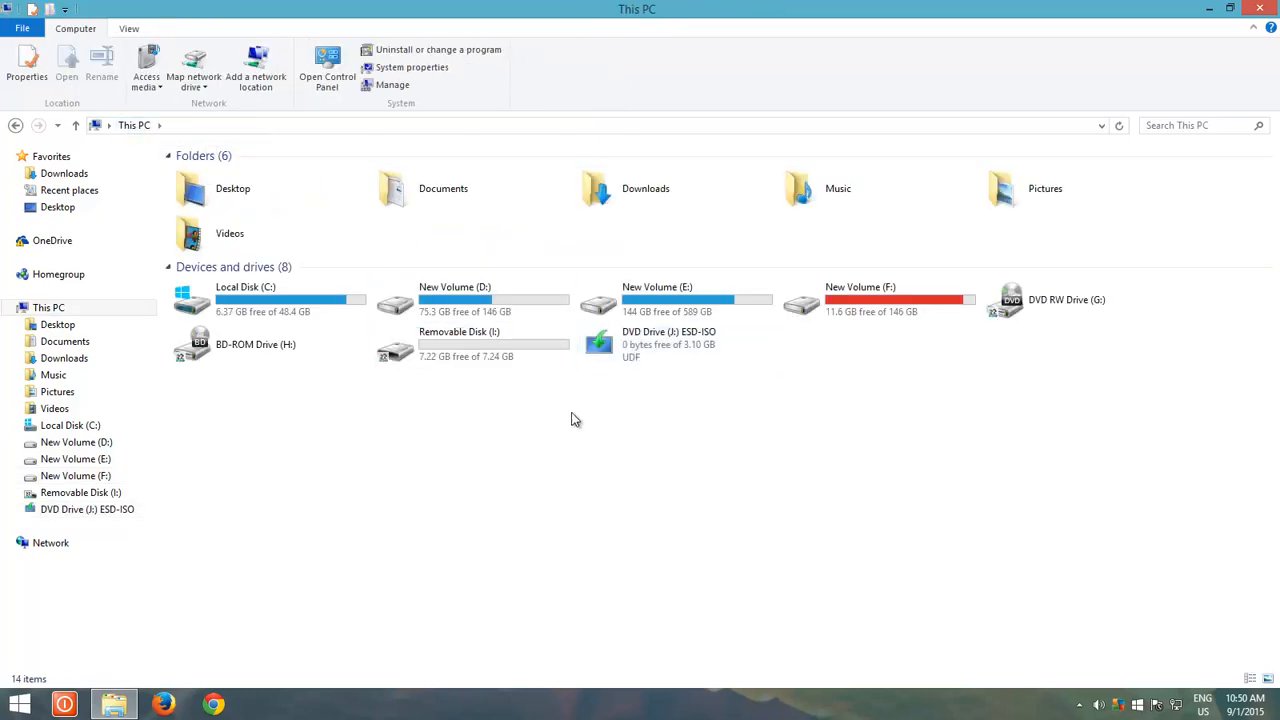
{"action": "mouse_move", "coordinate": [530, 384]}
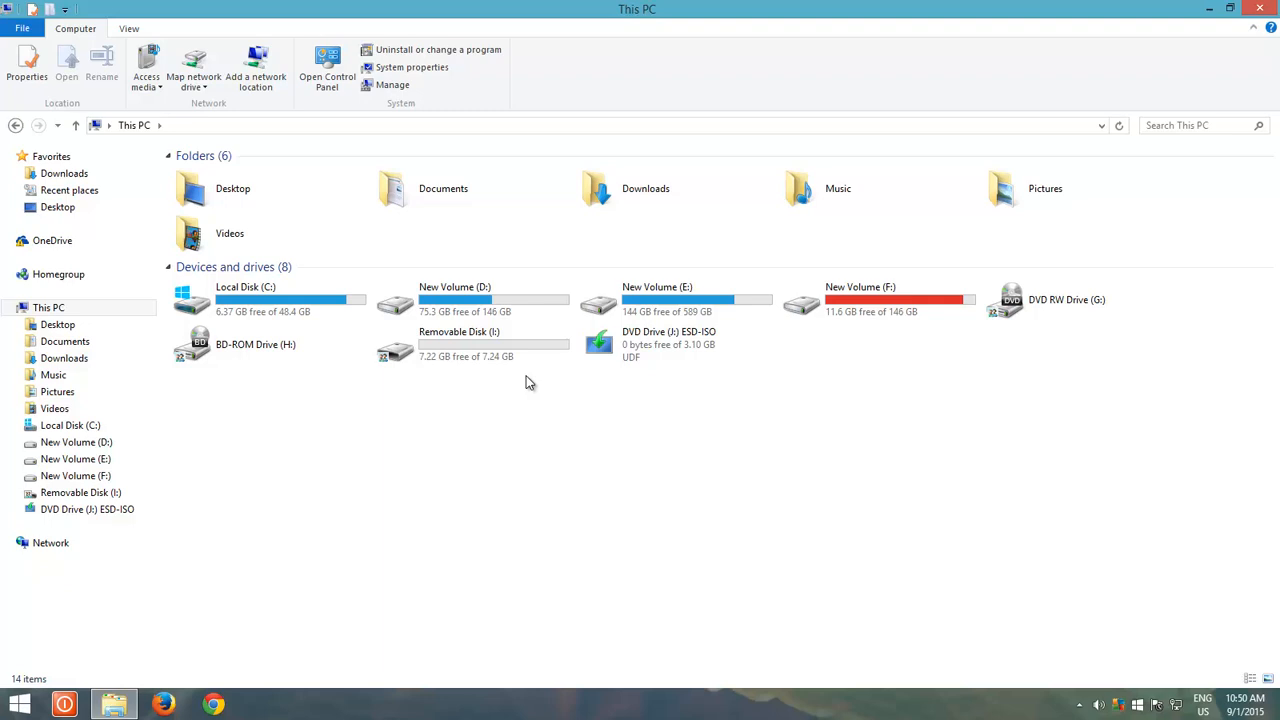
{"action": "left_click", "coordinate": [668, 344]}
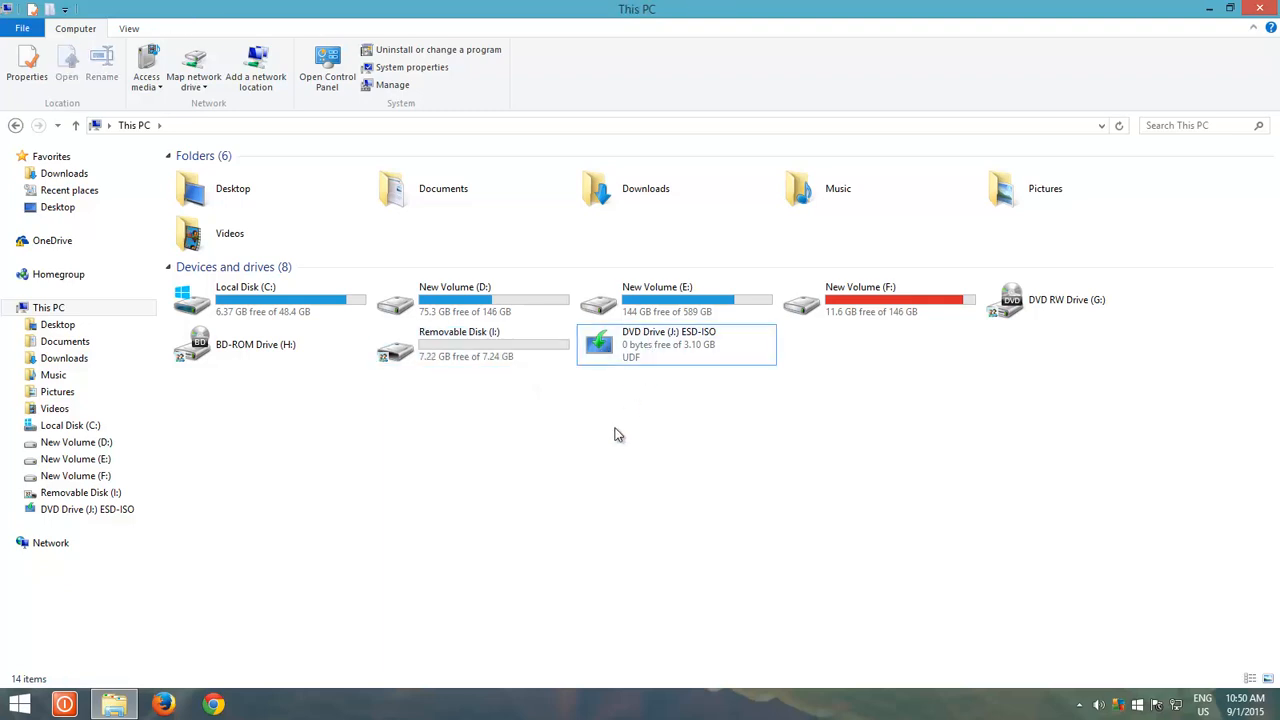
{"action": "mouse_move", "coordinate": [174, 592]}
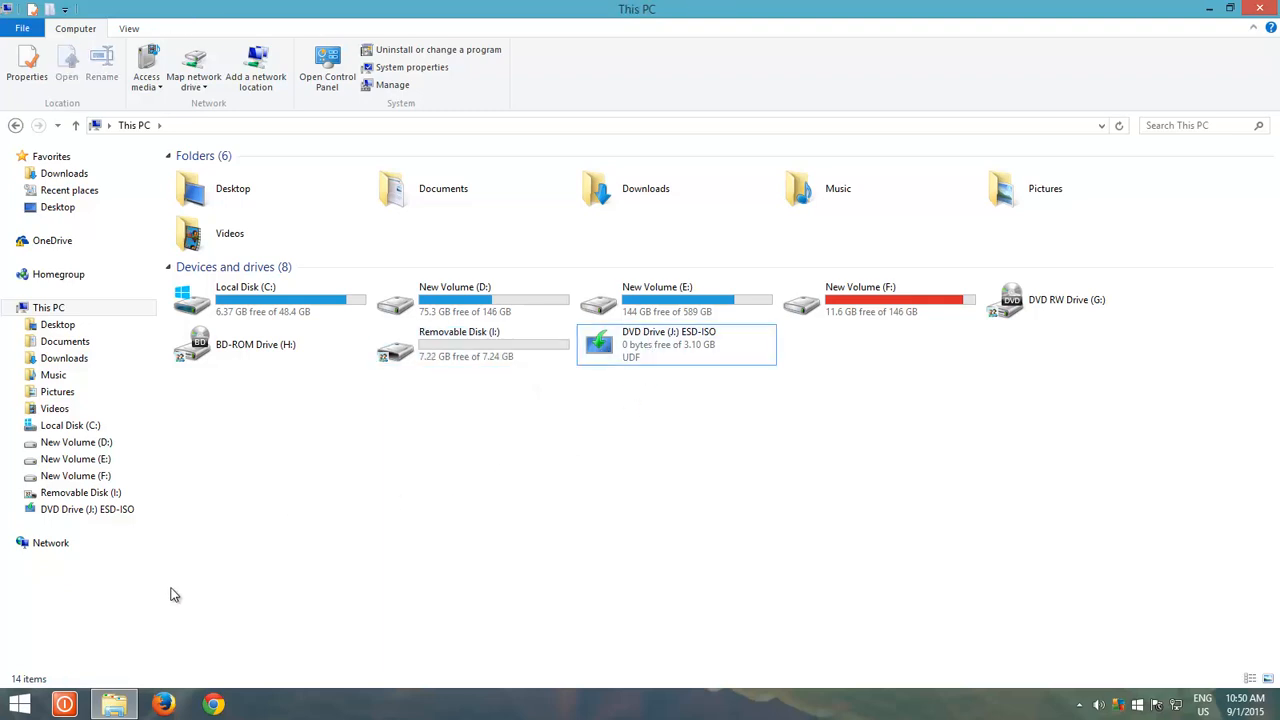
{"action": "left_click", "coordinate": [20, 704]}
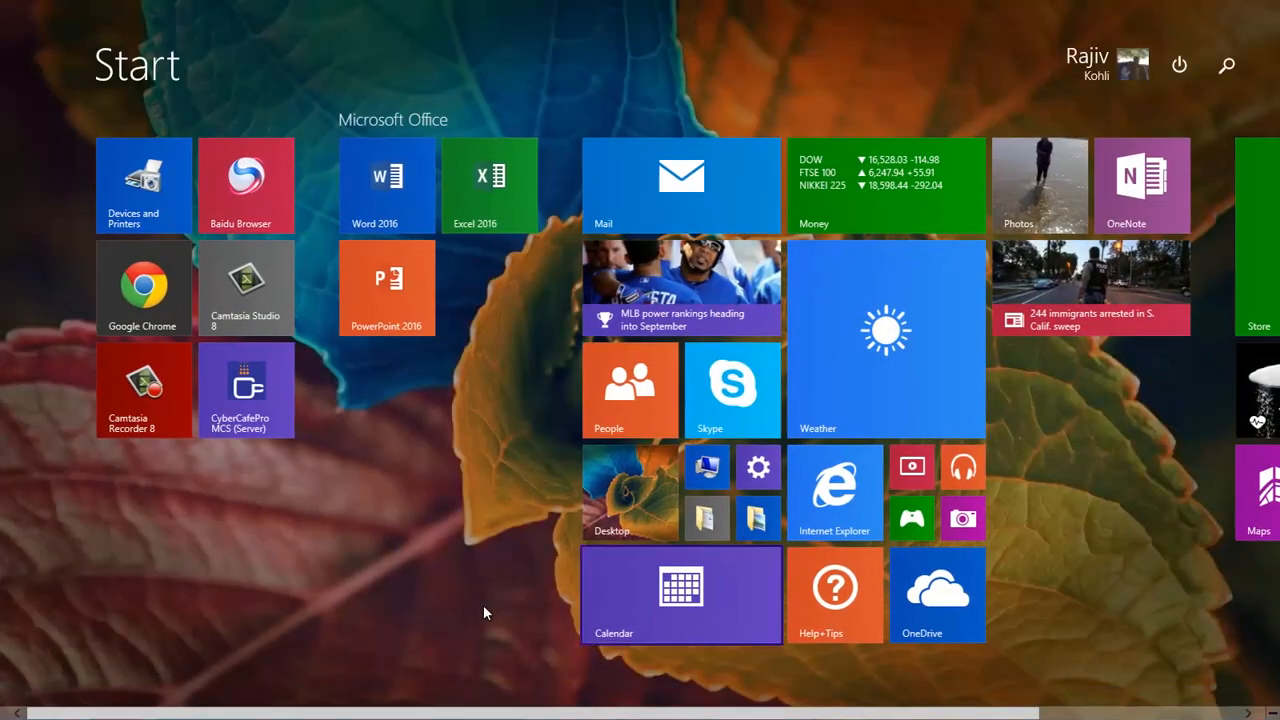
- Search cmd and run Command Prompt as administrator
{"action": "type", "text": "cmd"}
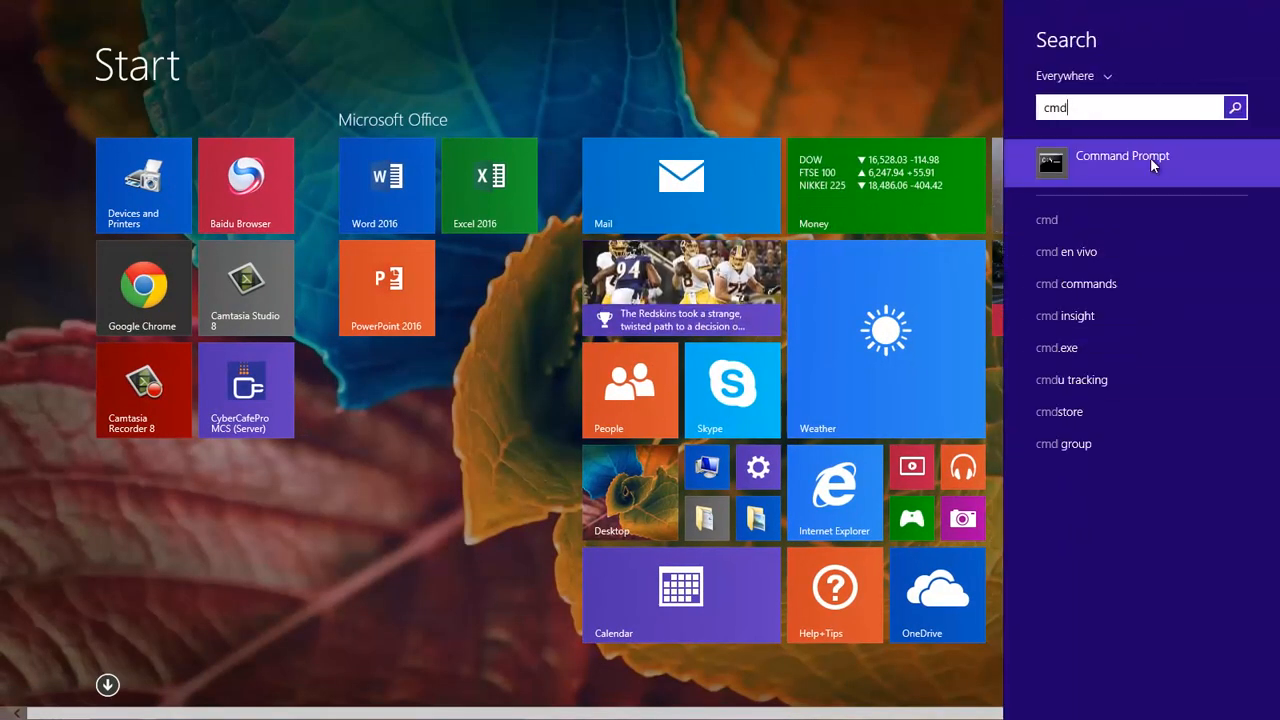
{"action": "right_click", "coordinate": [1120, 160]}
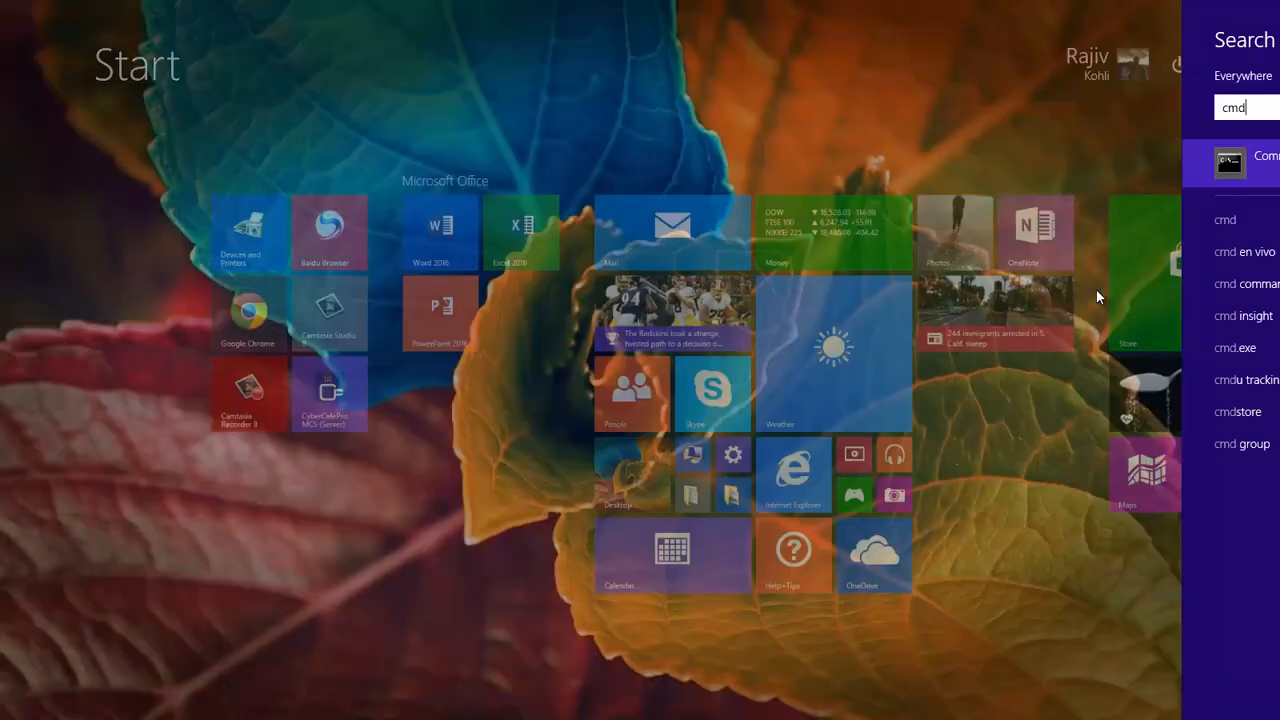
{"action": "left_click", "coordinate": [1228, 162]}
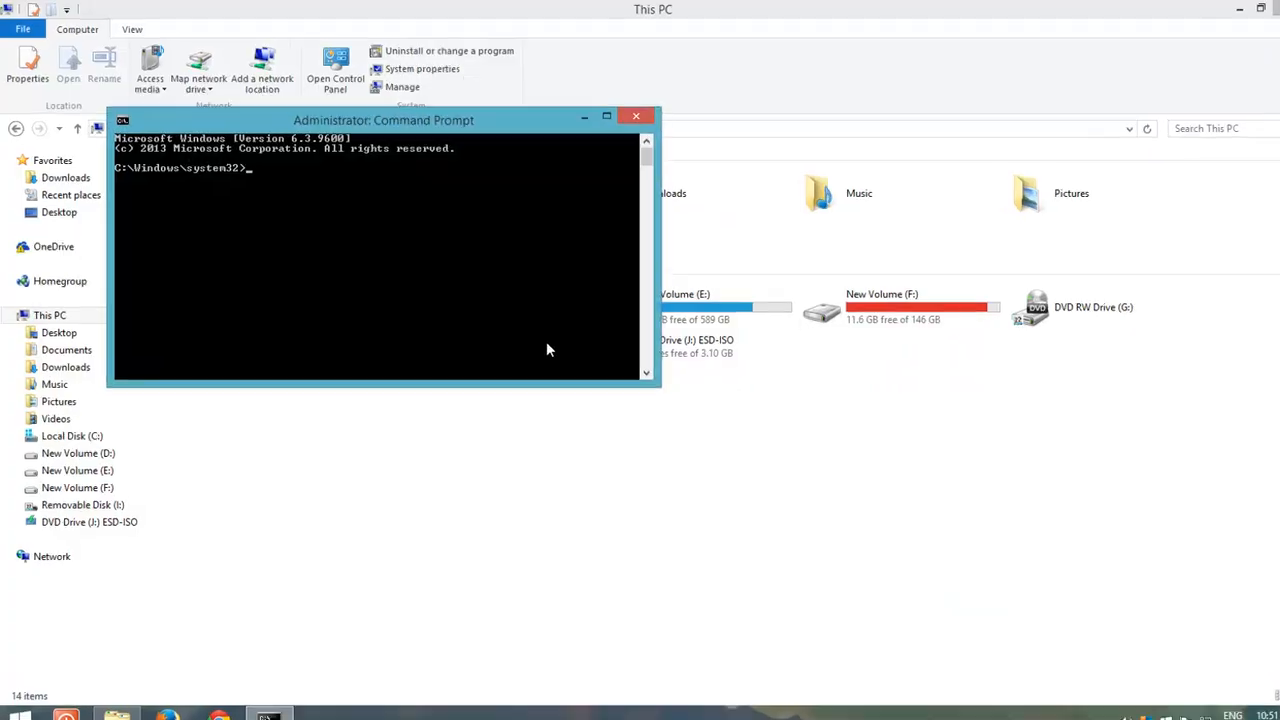
- Start diskpart and list the disks to find the 7424 MB USB disk
{"action": "type", "text": "dis"}
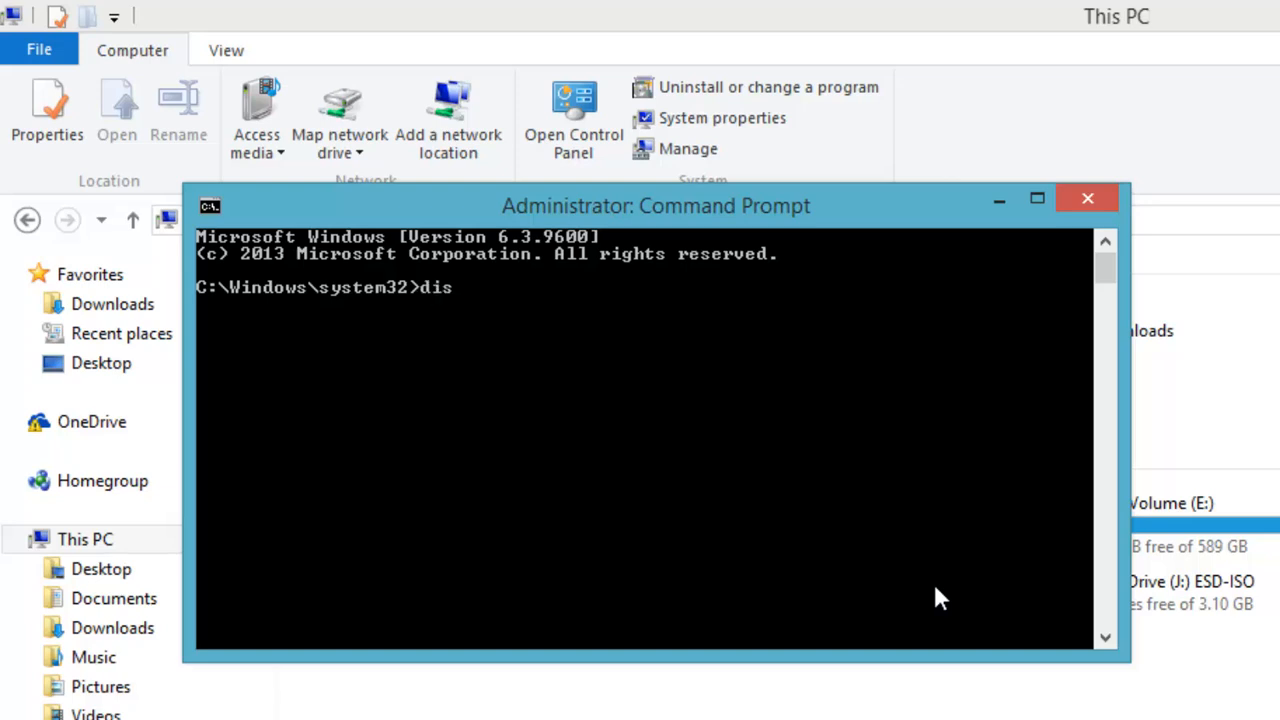
{"action": "key", "text": "Return"}
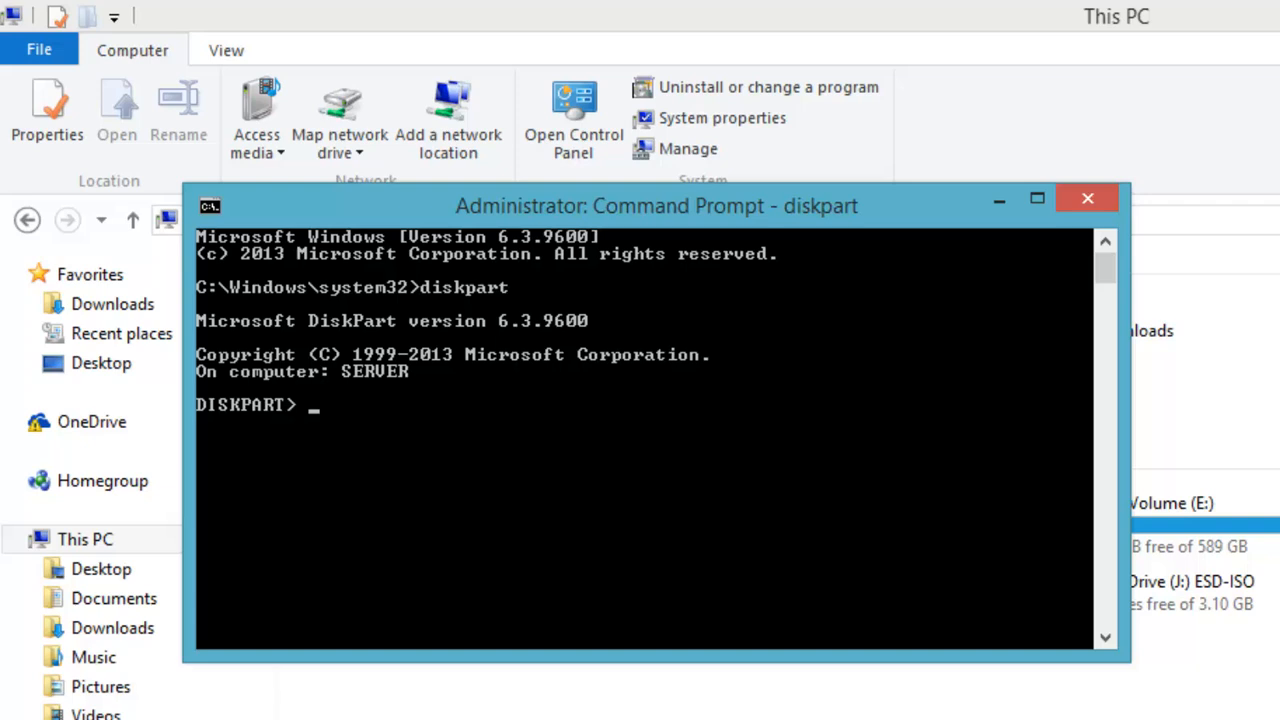
{"action": "type", "text": "list disk"}
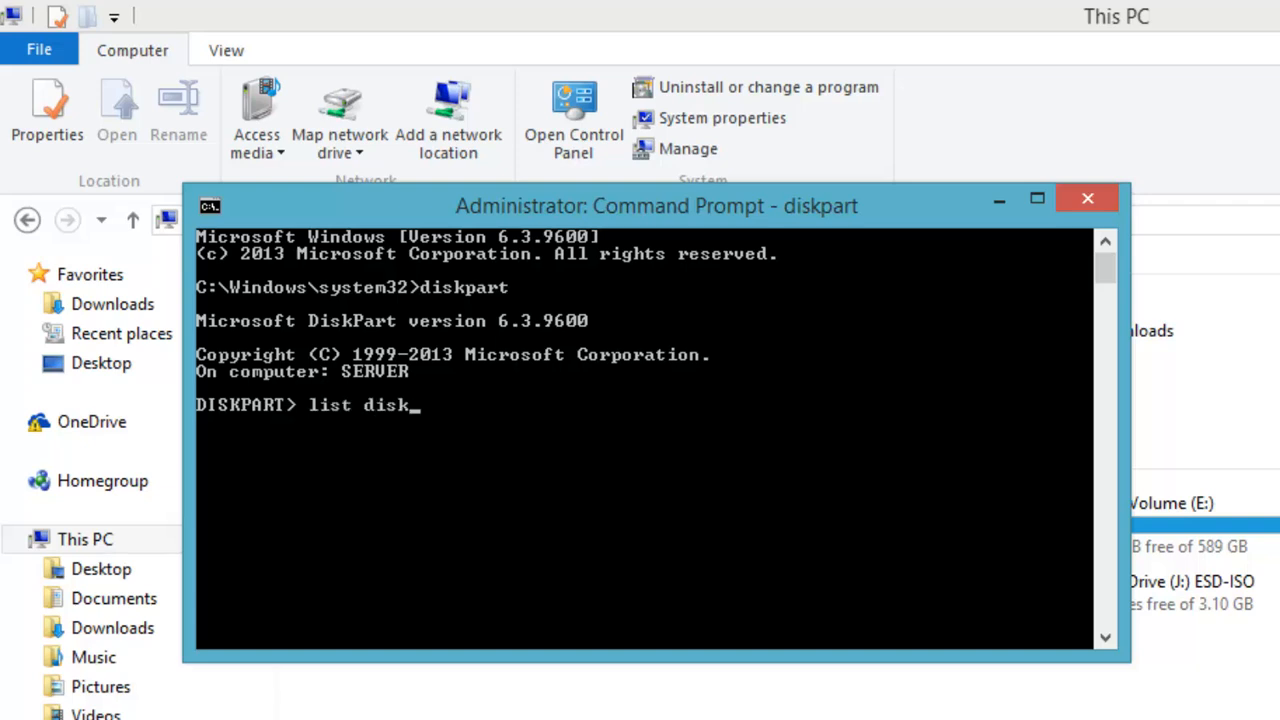
{"action": "key", "text": "Return"}
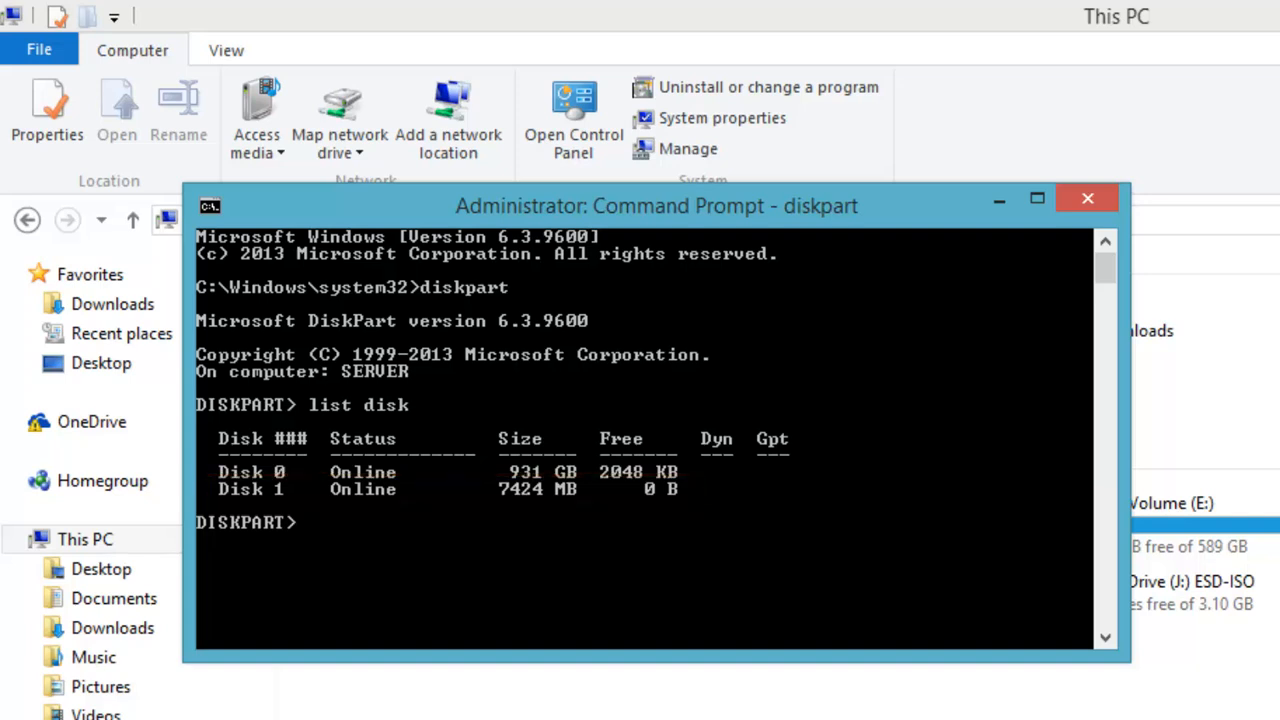
- Select disk 1 and clean it
{"action": "type", "text": "s"}
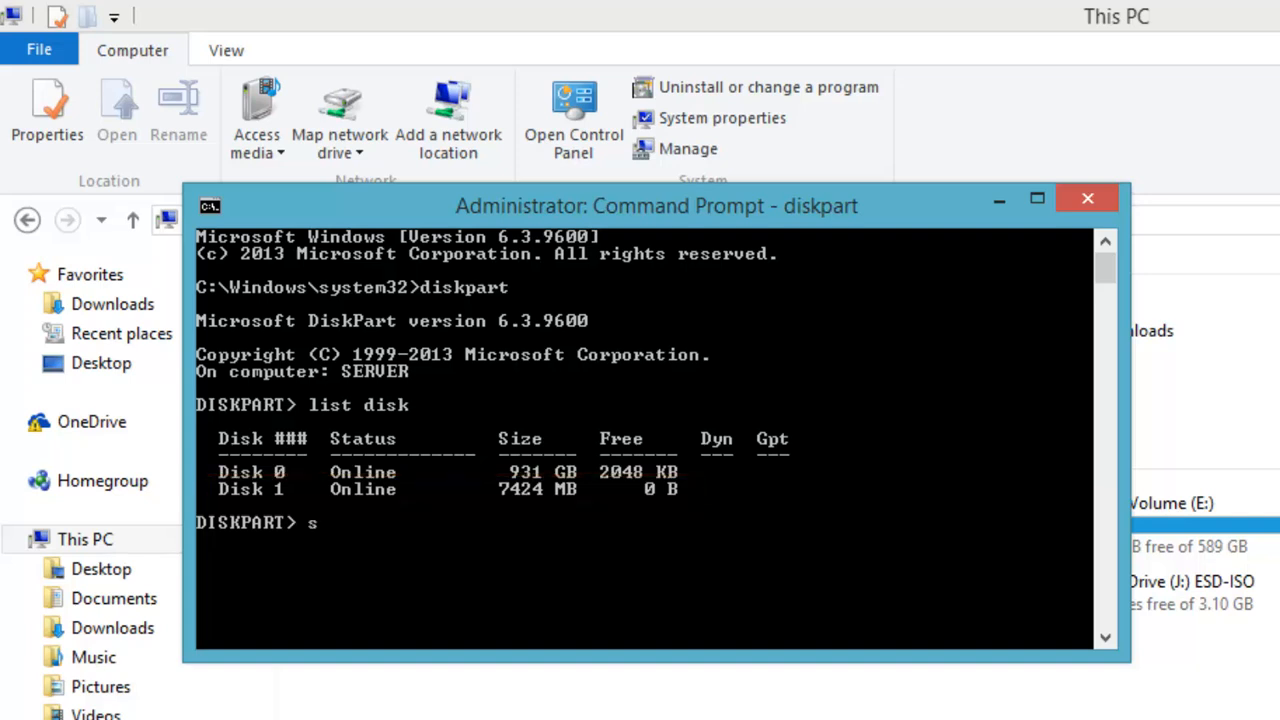
{"action": "type", "text": "elect disk 1"}
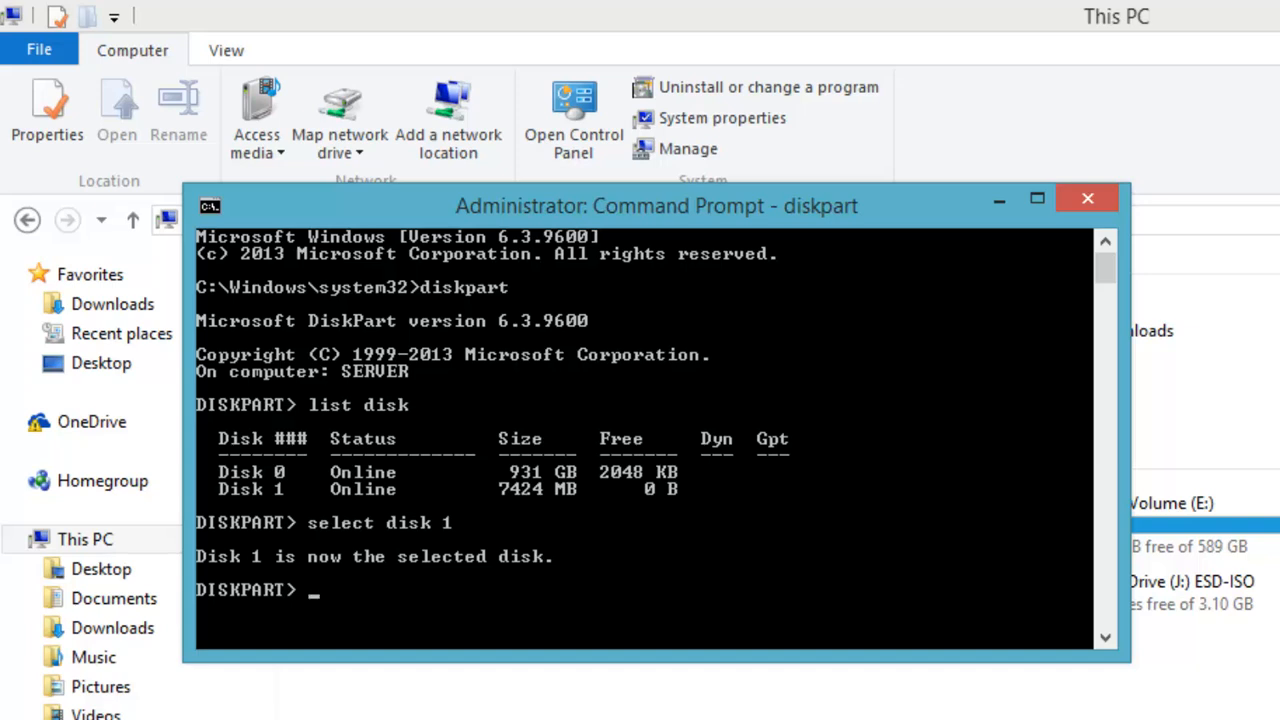
{"action": "type", "text": "clea"}
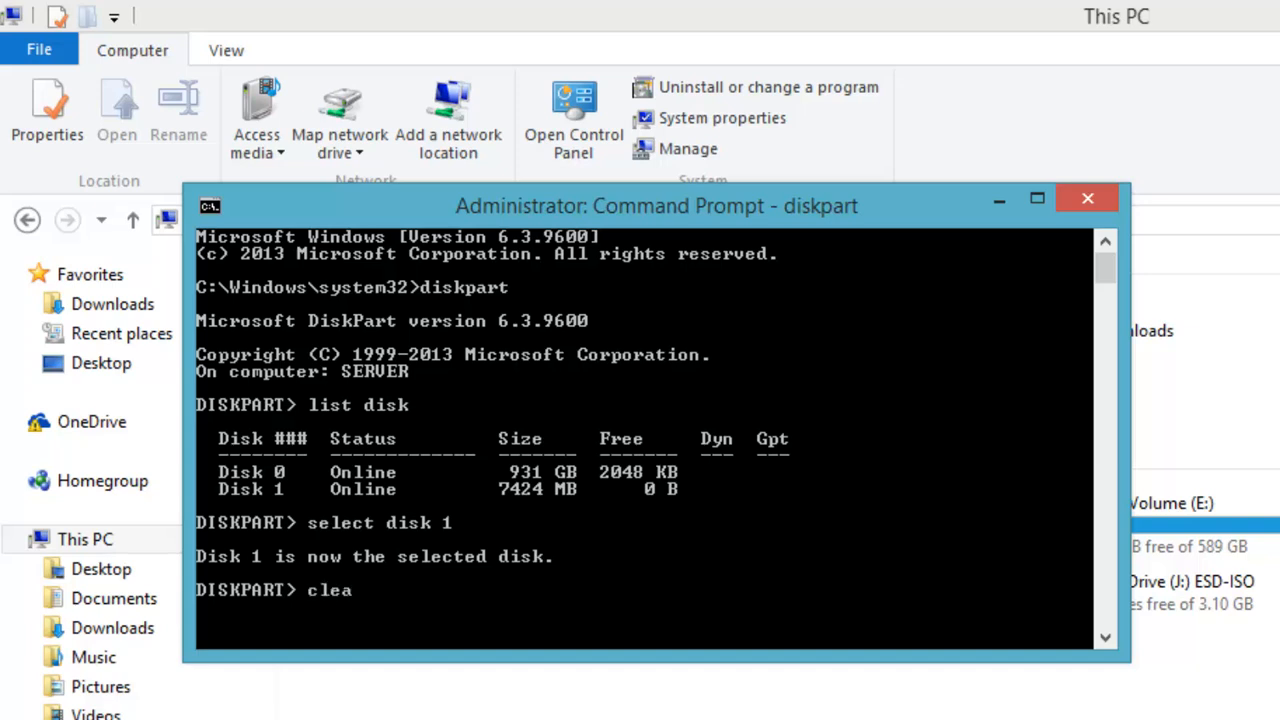
{"action": "key", "text": "Return"}
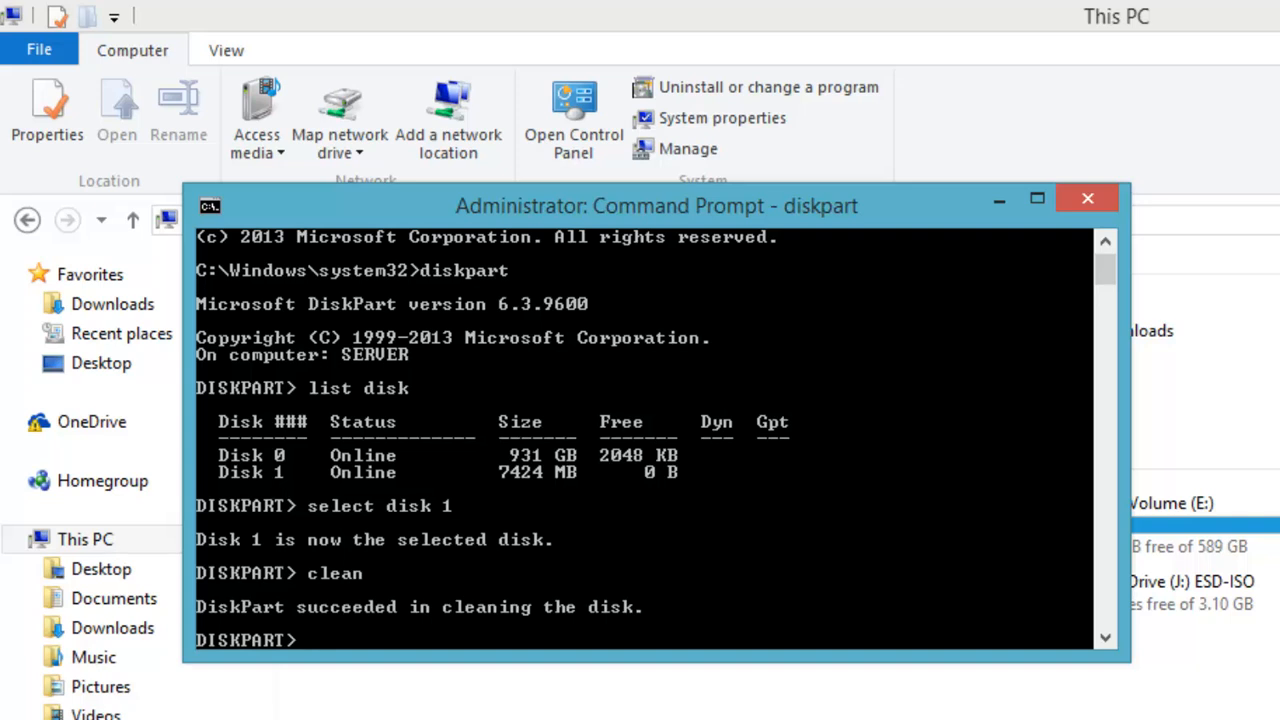
- Create a primary partition, select partition 1 and quick-format it as NTFS
{"action": "type", "text": "c"}
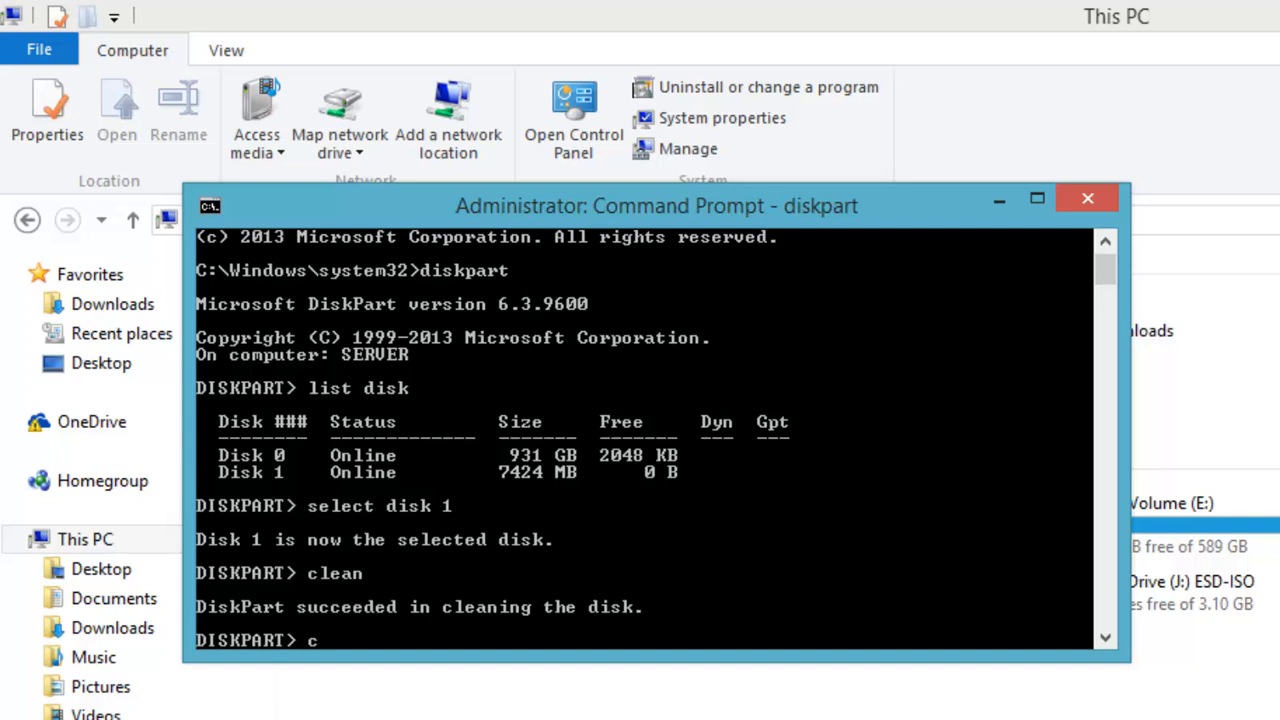
{"action": "type", "text": "reate par"}
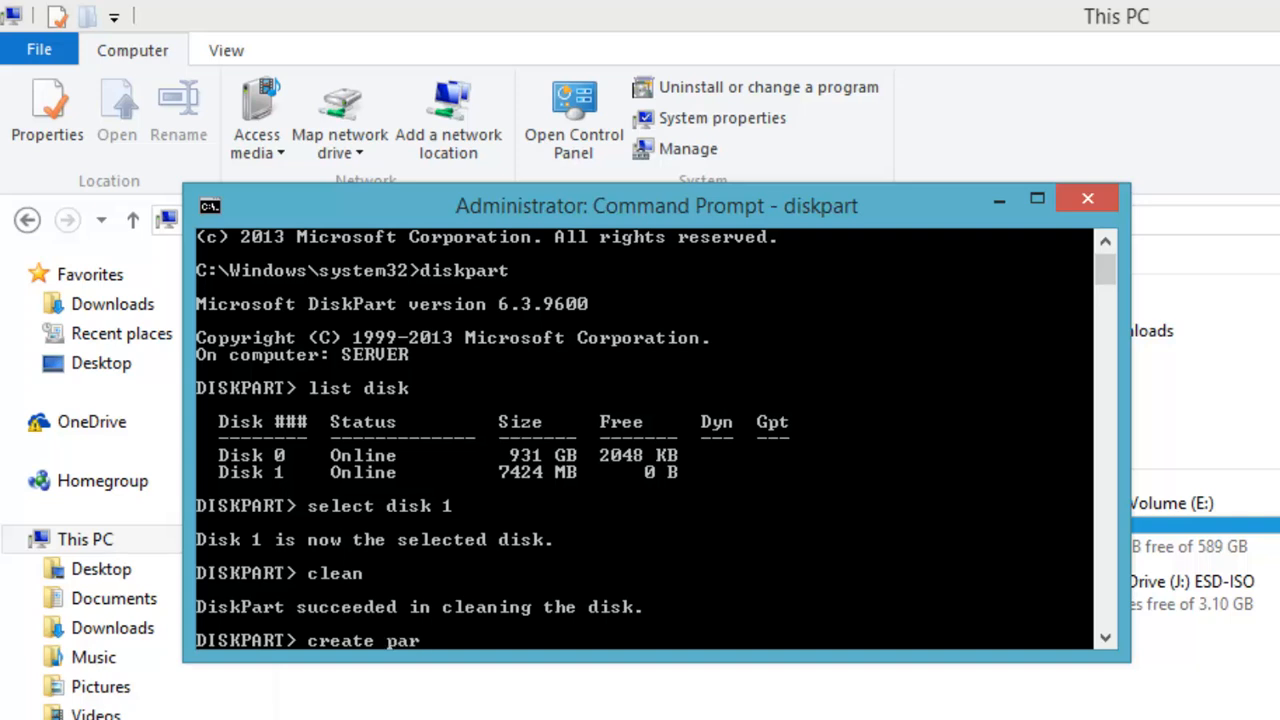
{"action": "type", "text": "tition primary"}
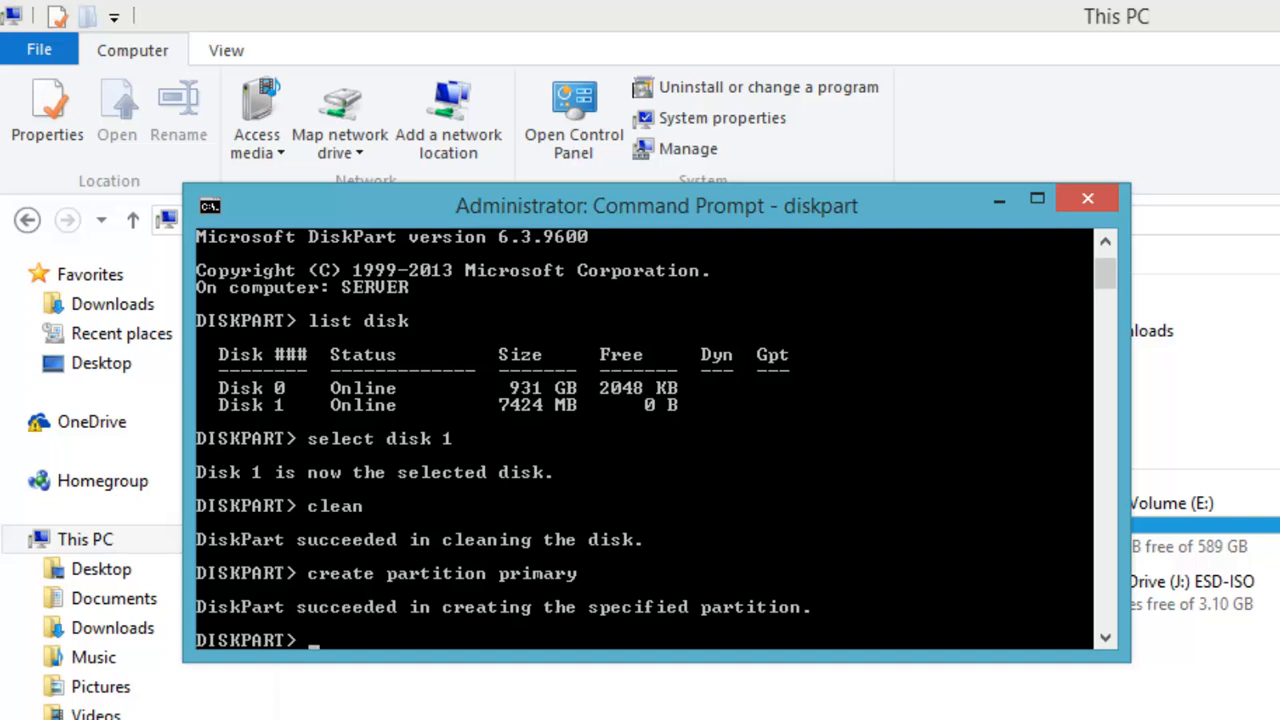
{"action": "type", "text": "select par"}
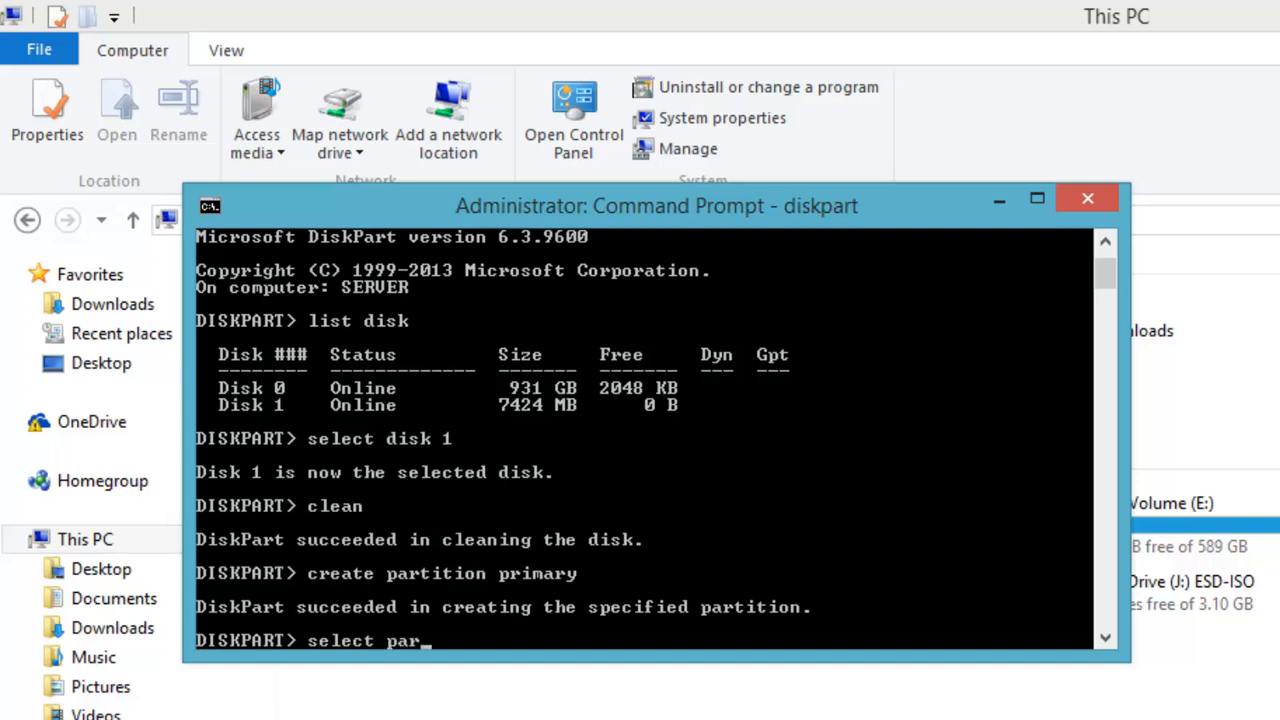
{"action": "type", "text": "tition 1"}
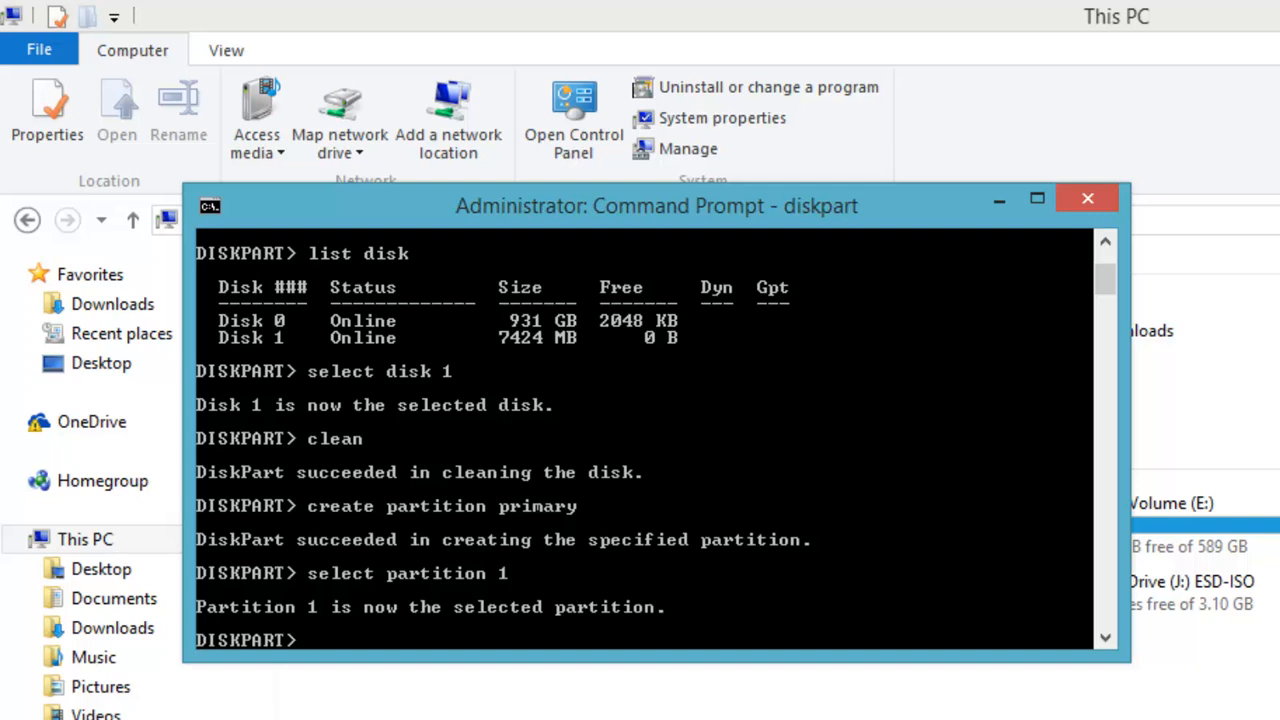
{"action": "type", "text": "format"}
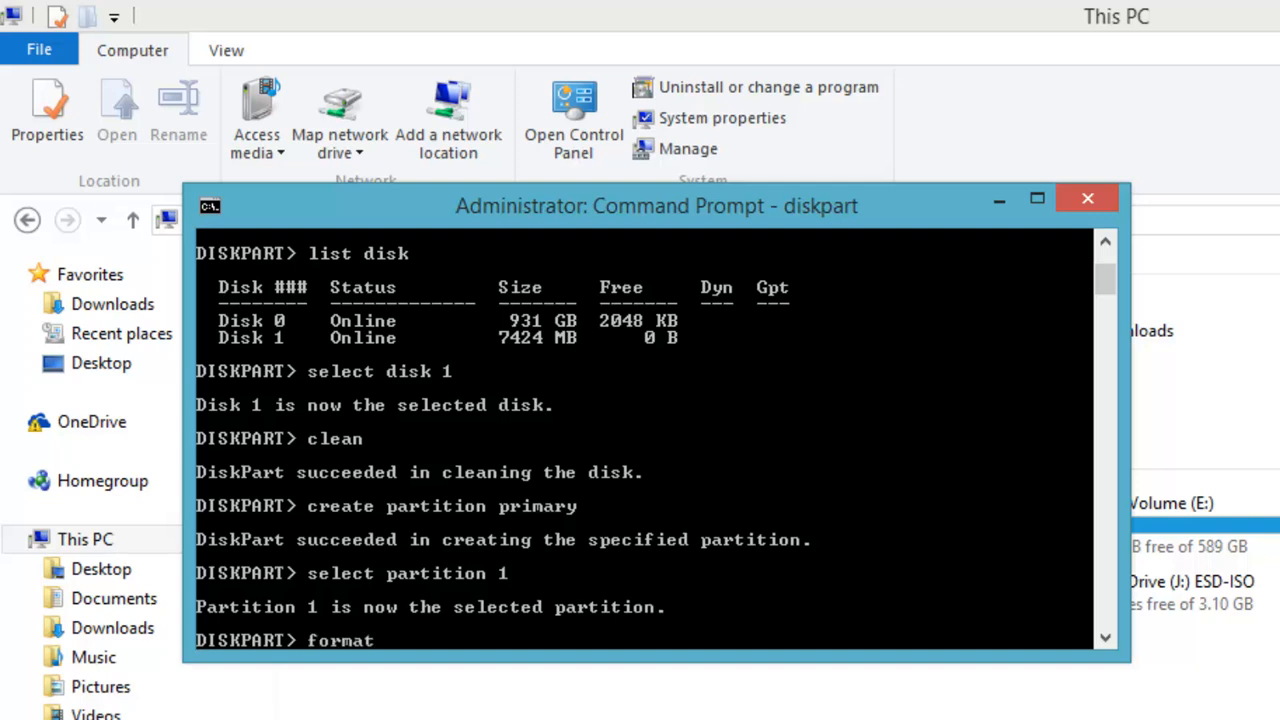
{"action": "type", "text": "fs=n"}
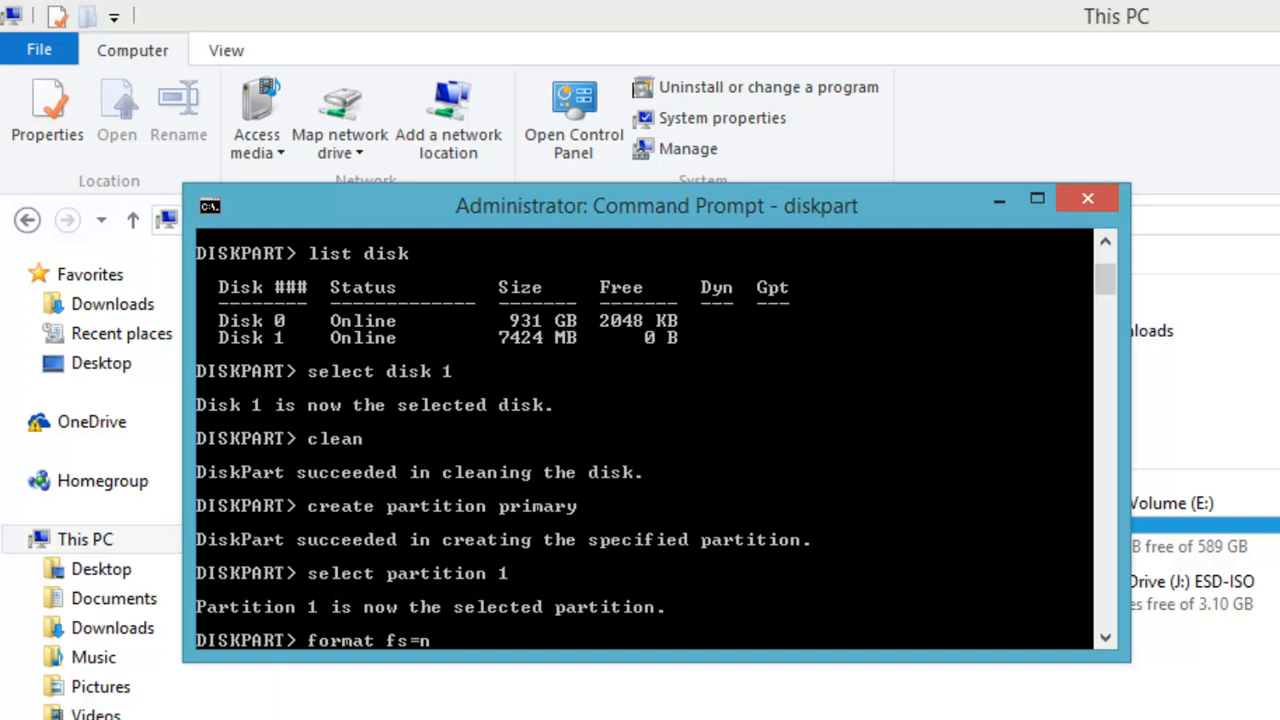
{"action": "type", "text": "tfs q"}
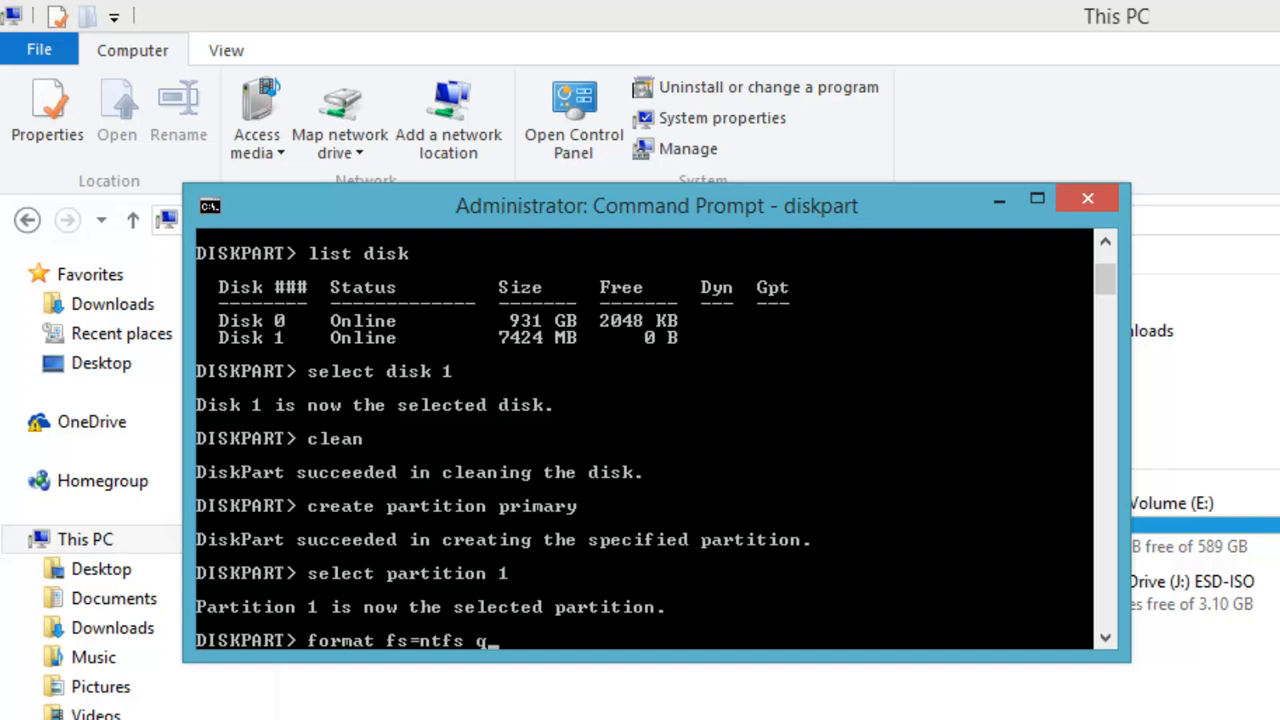
{"action": "type", "text": "uick"}
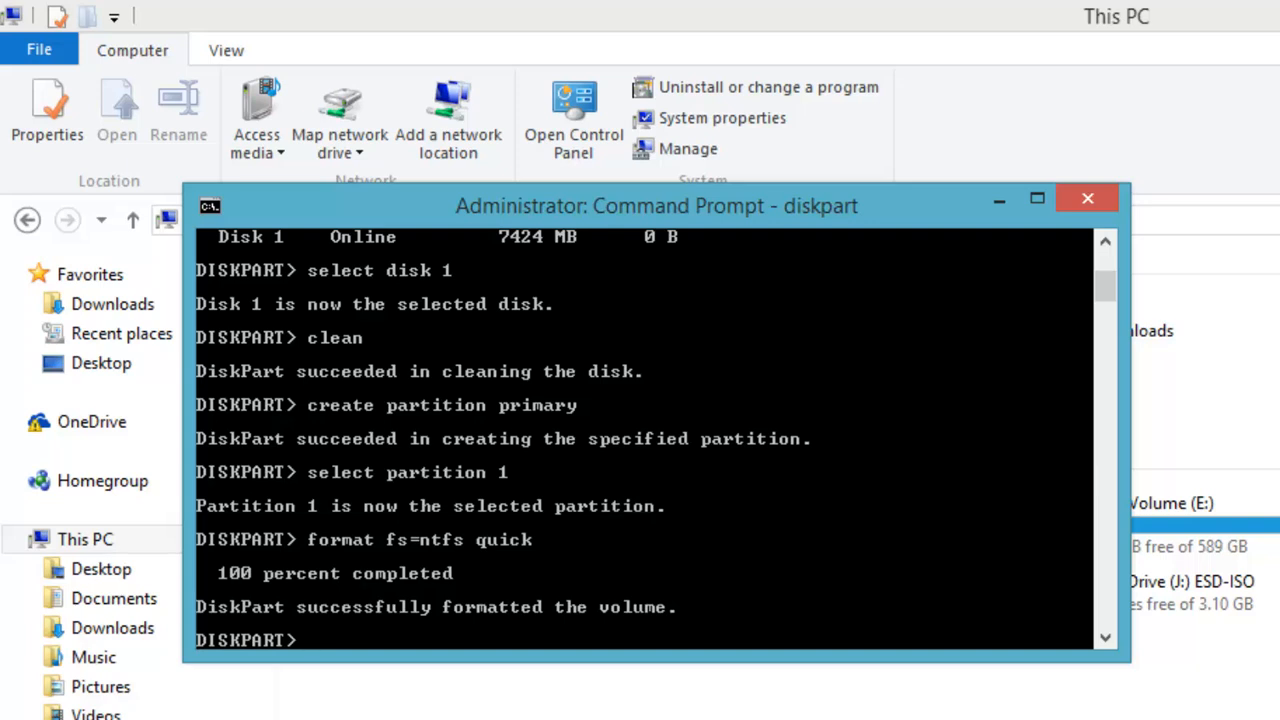
- Mark the partition active, assign a drive letter and begin exiting diskpart
{"action": "type", "text": "a"}
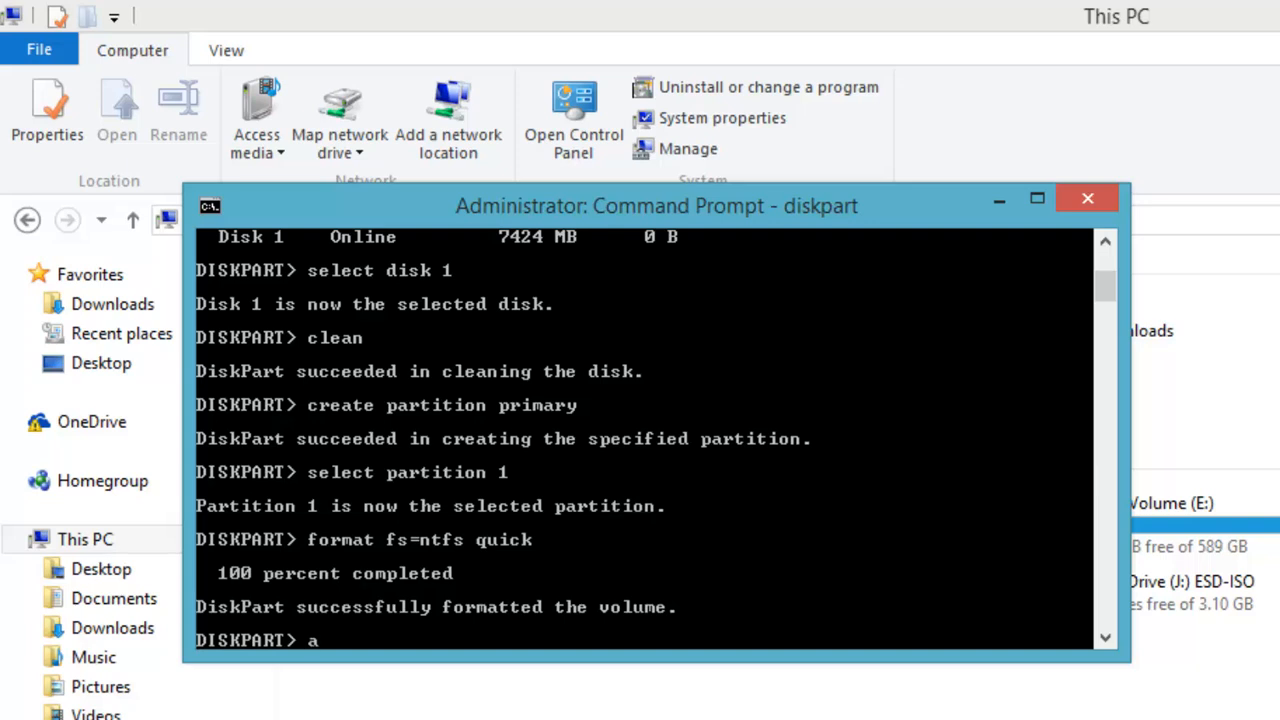
{"action": "type", "text": "ctive"}
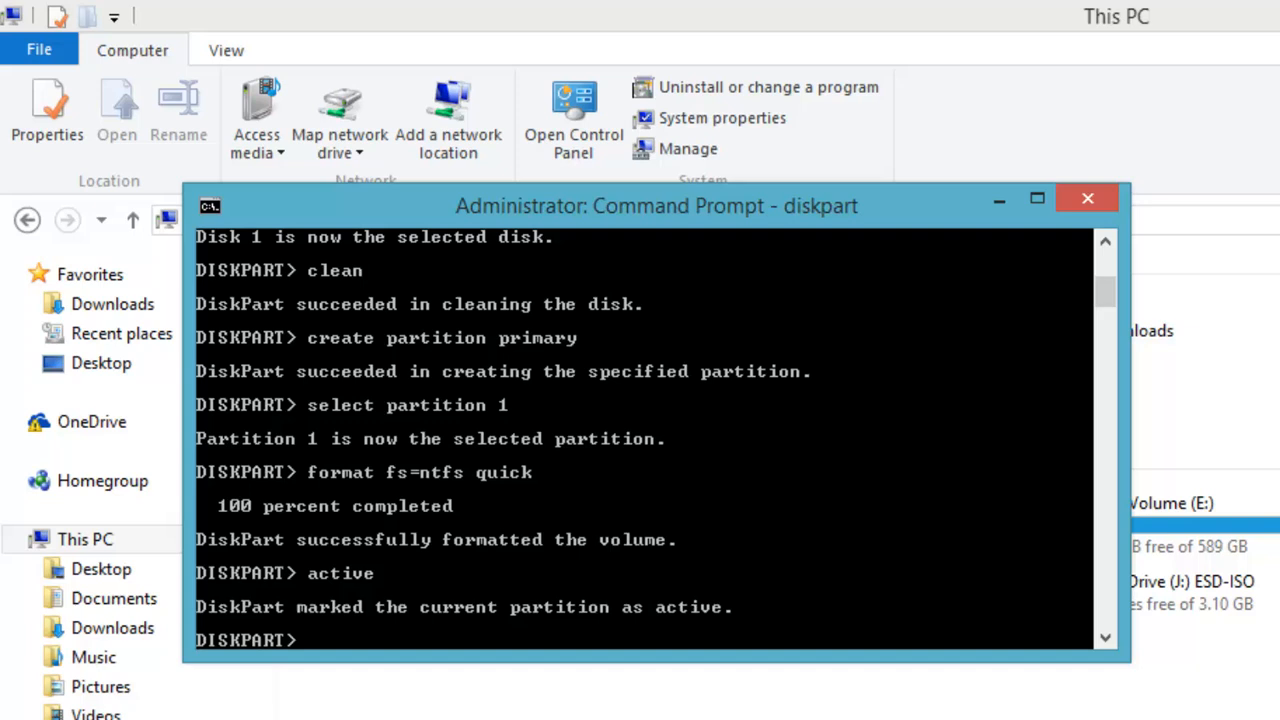
{"action": "type", "text": "assign"}
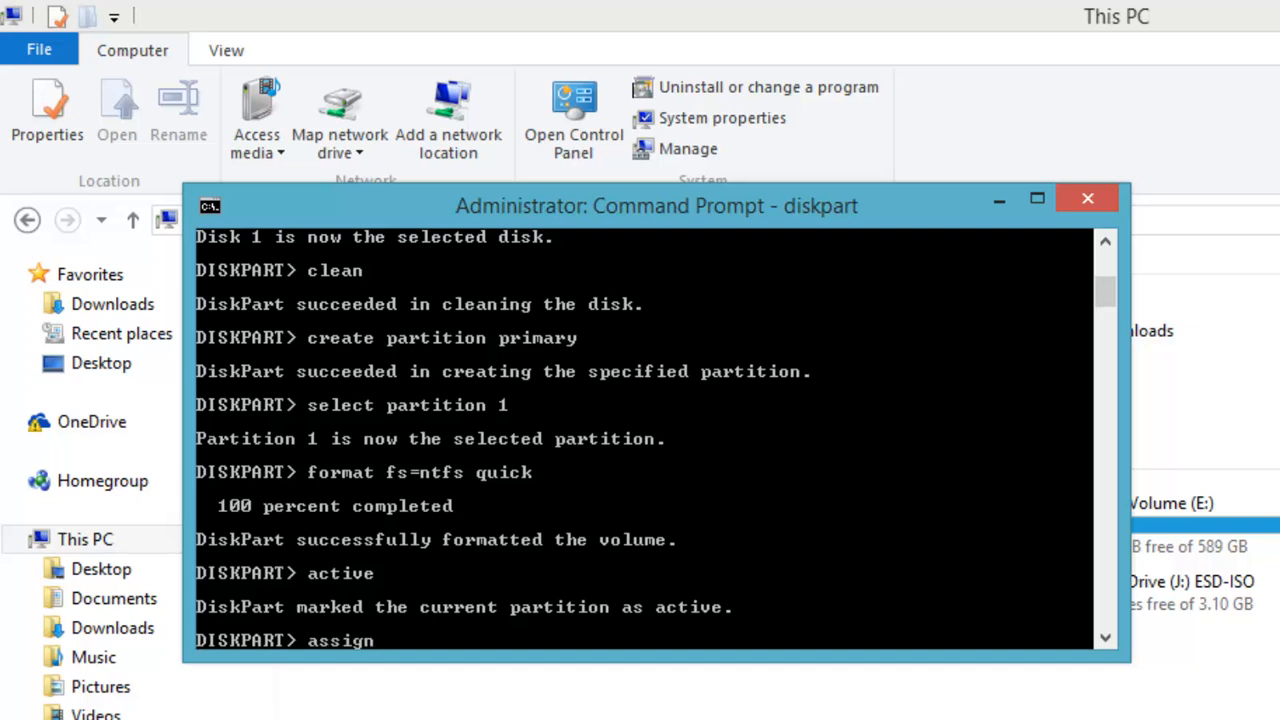
{"action": "key", "text": "Return"}
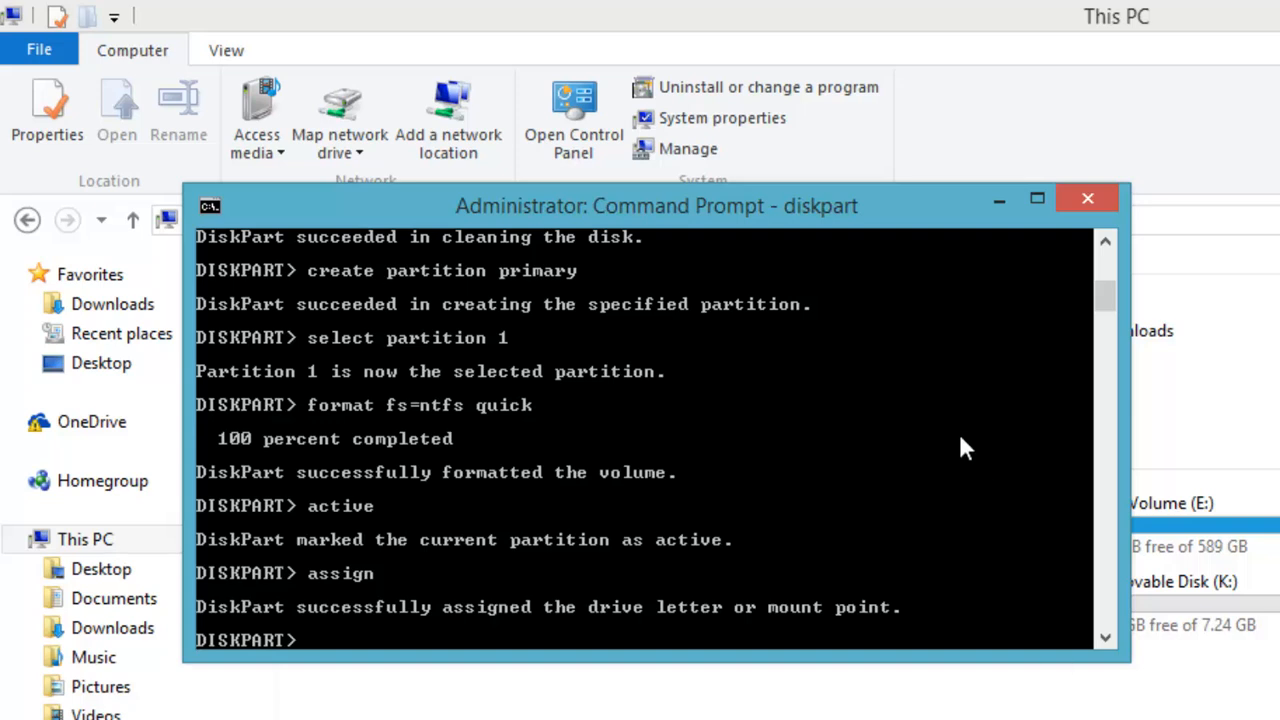
{"action": "mouse_move", "coordinate": [1148, 414]}
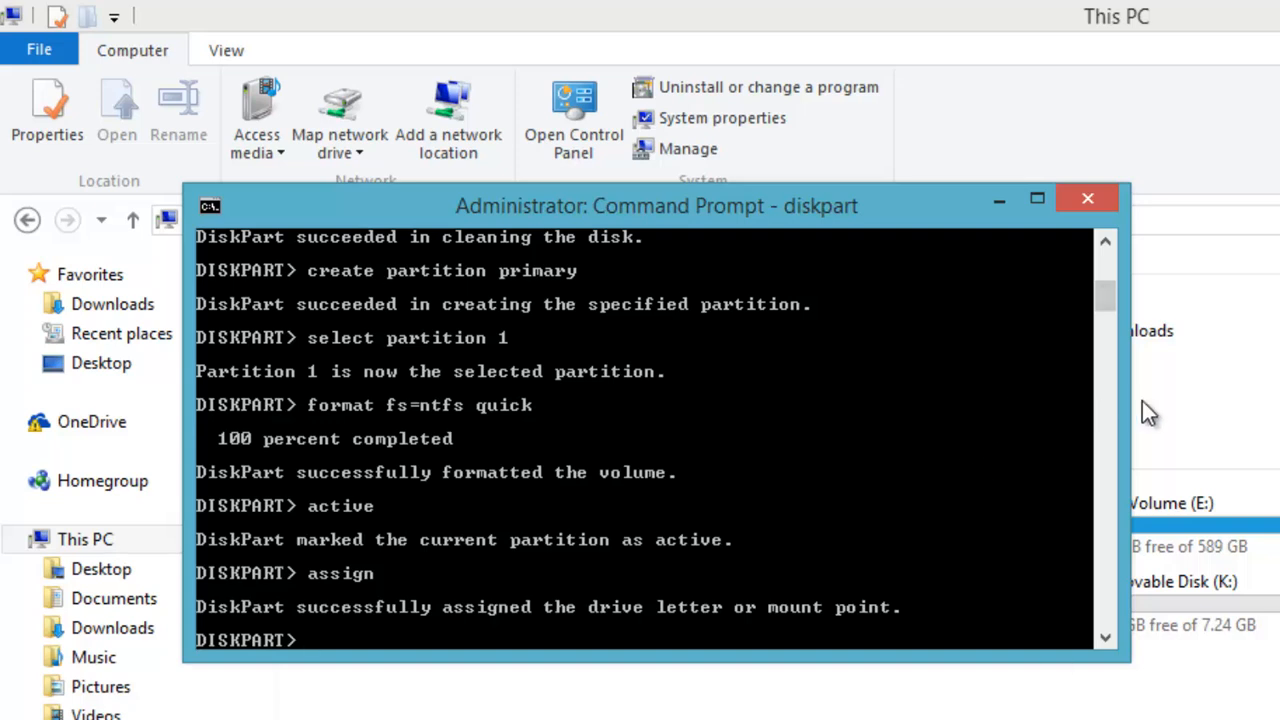
{"action": "type", "text": "exi"}
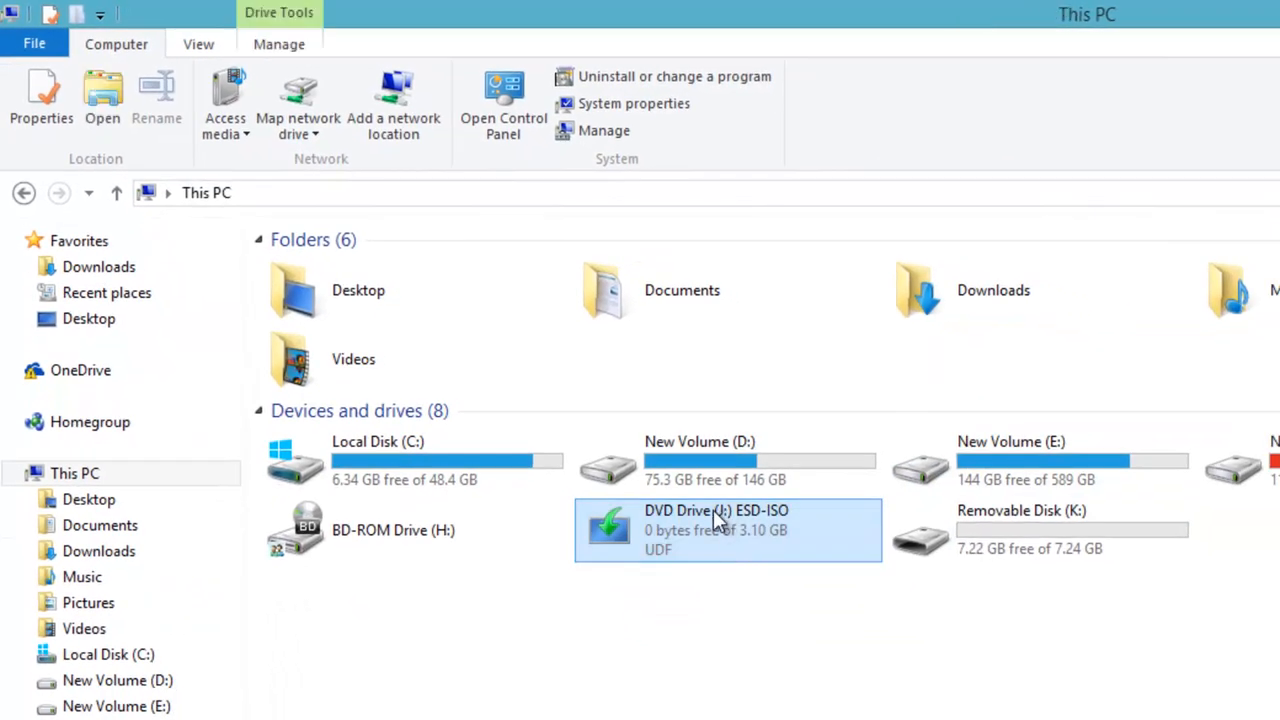
- Check This PC for the new Removable Disk (K:) with 7.22 GB free of 7.24 GB
{"action": "left_click", "coordinate": [1040, 530]}
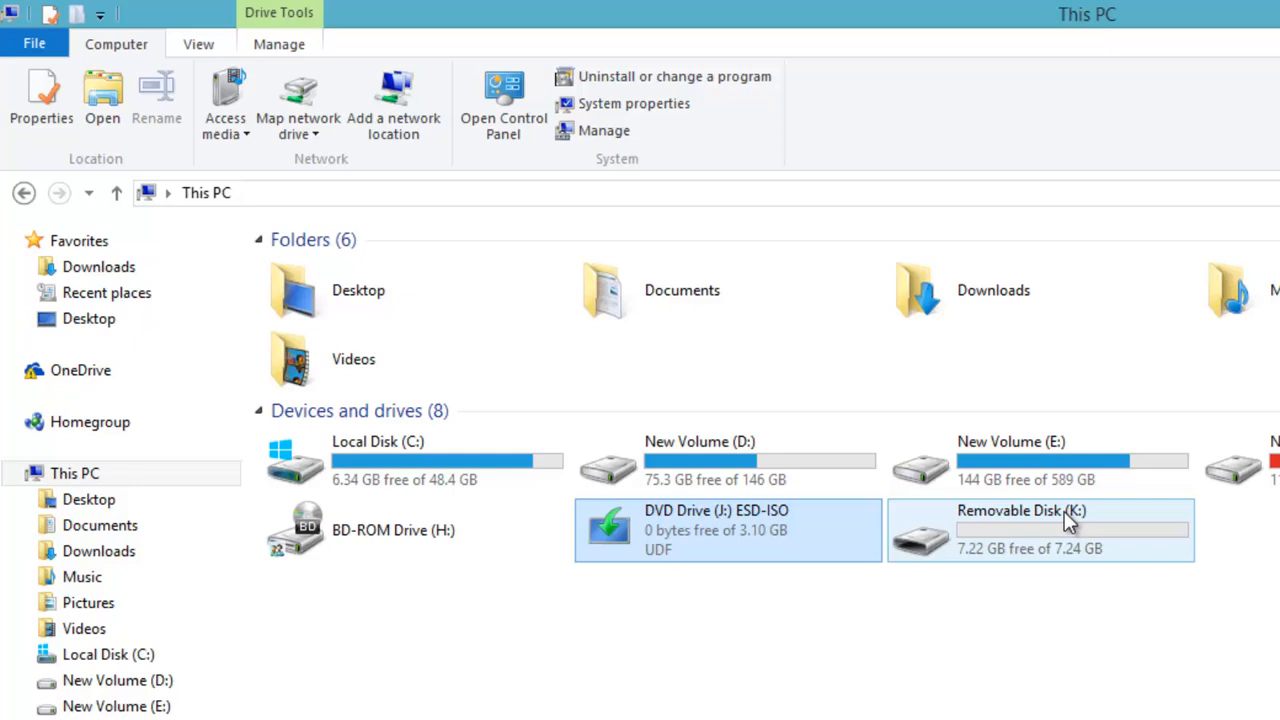
{"action": "mouse_move", "coordinate": [1072, 530]}
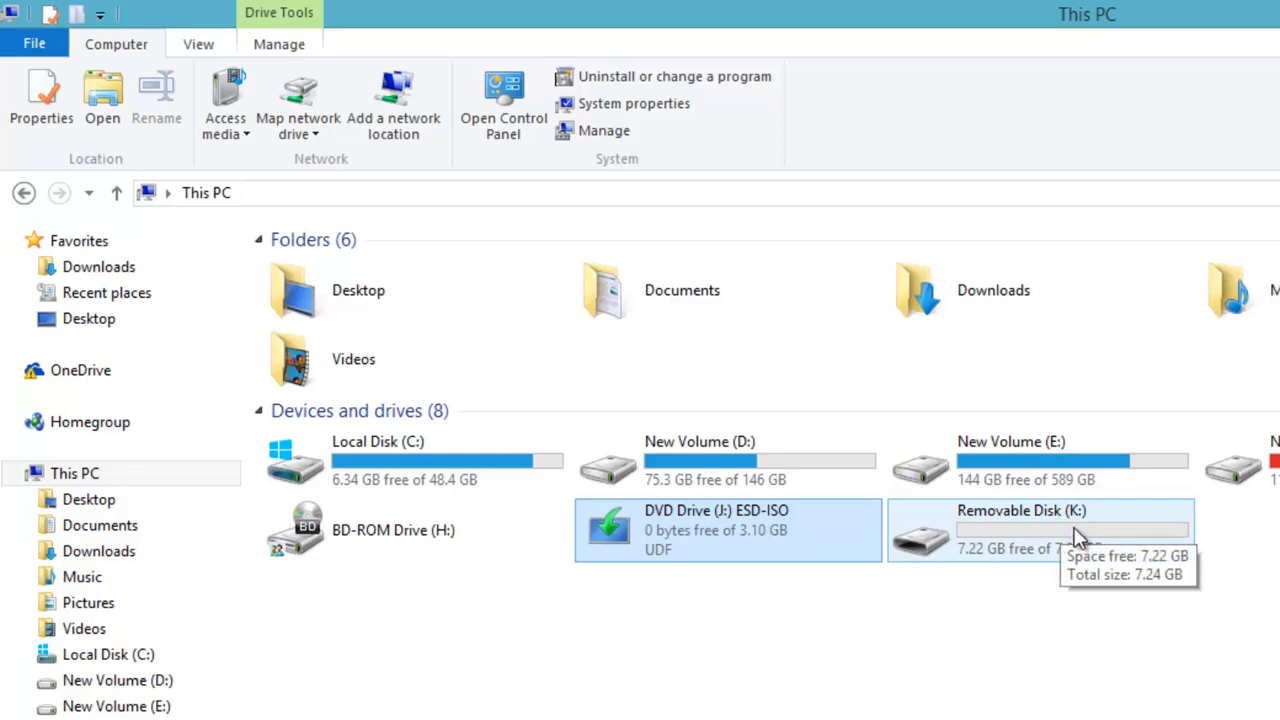
{"action": "mouse_move", "coordinate": [1072, 538]}
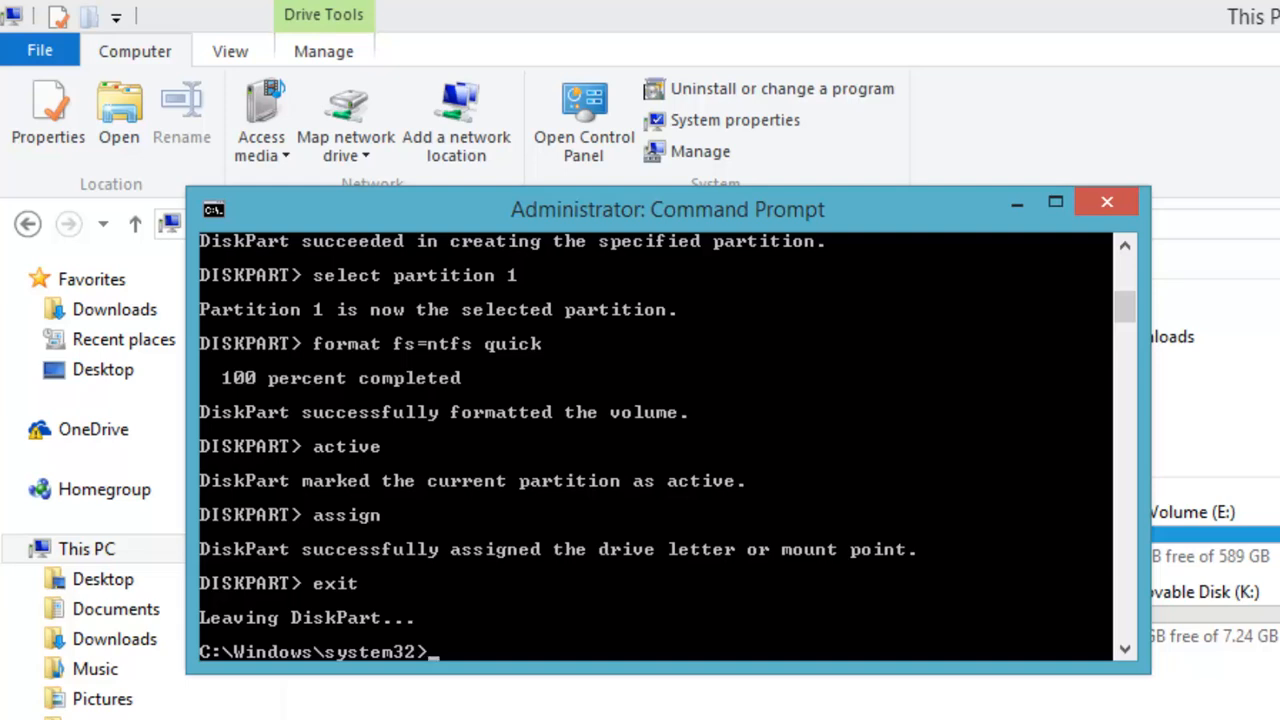
- Switch to DVD drive J: and go into its boot folder
{"action": "type", "text": "j"}
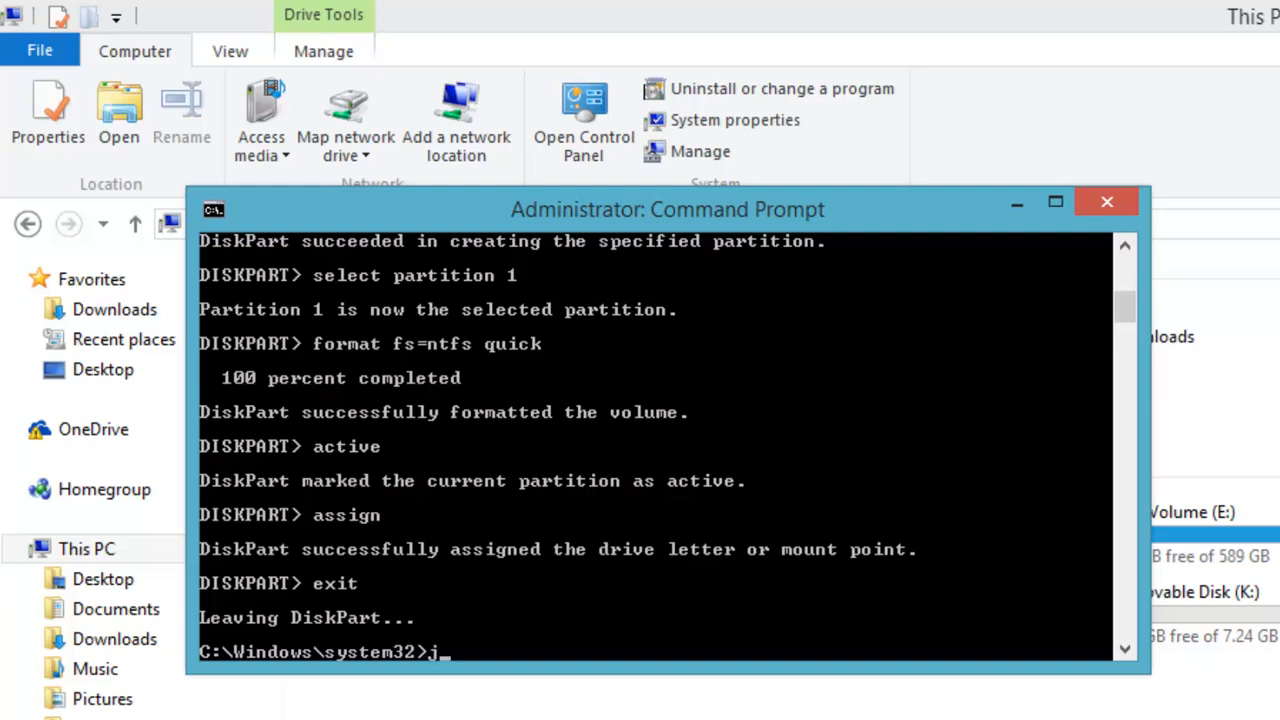
{"action": "key", "text": "Return"}
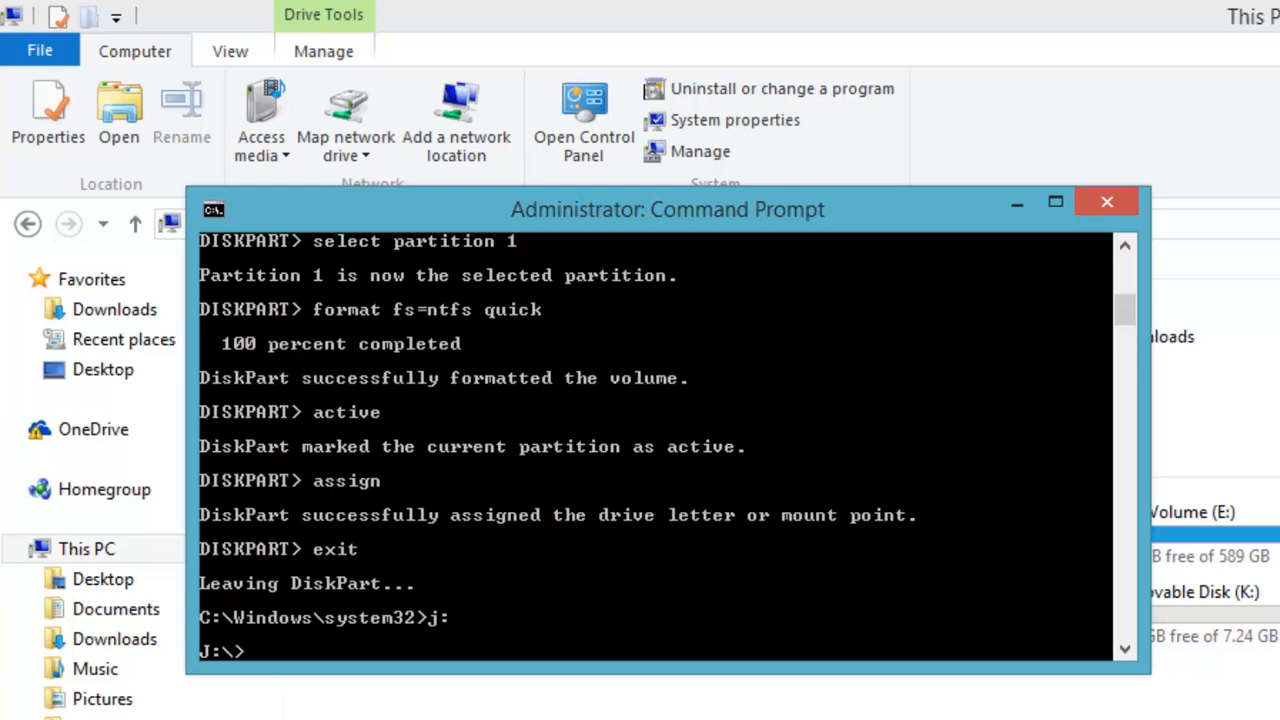
{"action": "type", "text": "cd"}
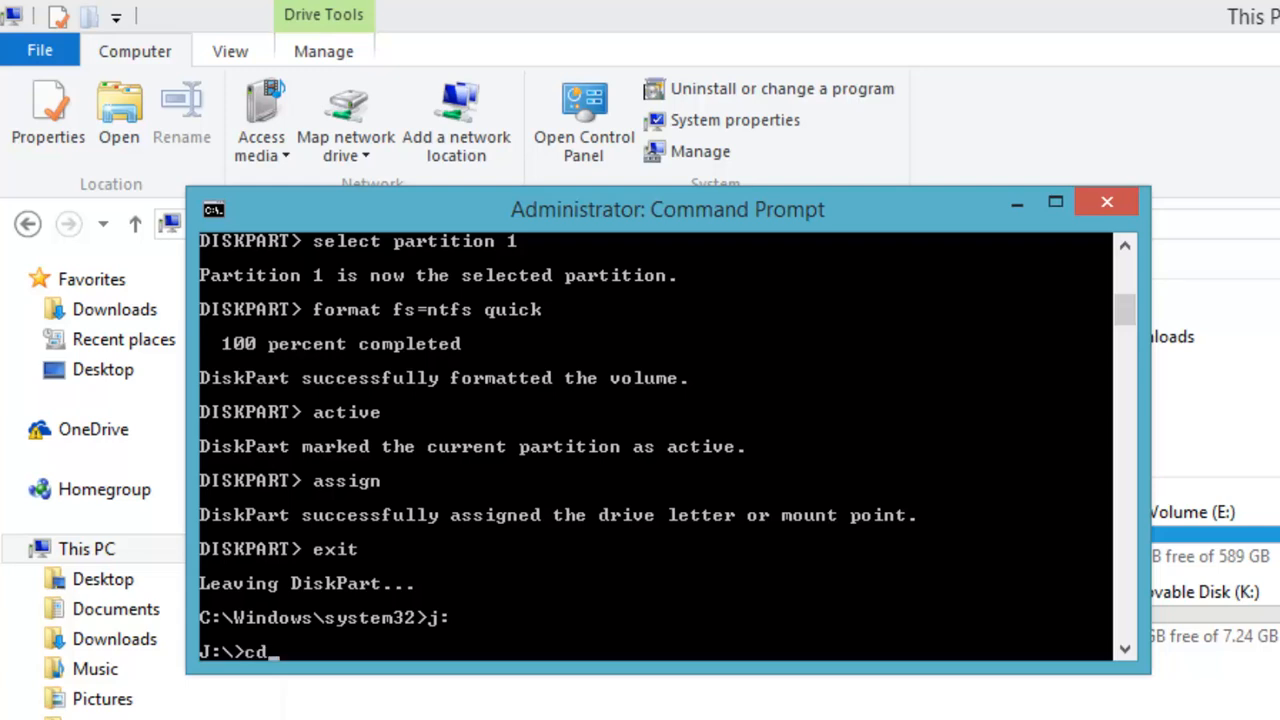
{"action": "type", "text": "bo"}
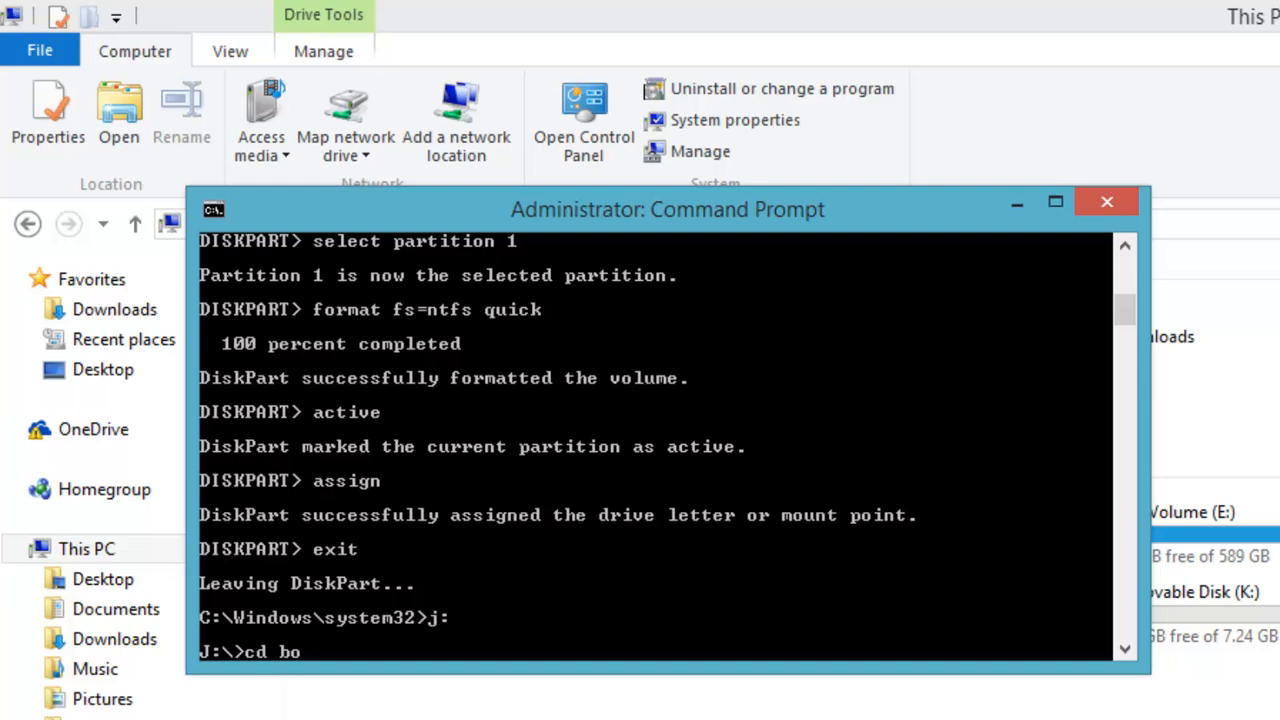
{"action": "key", "text": "Return"}
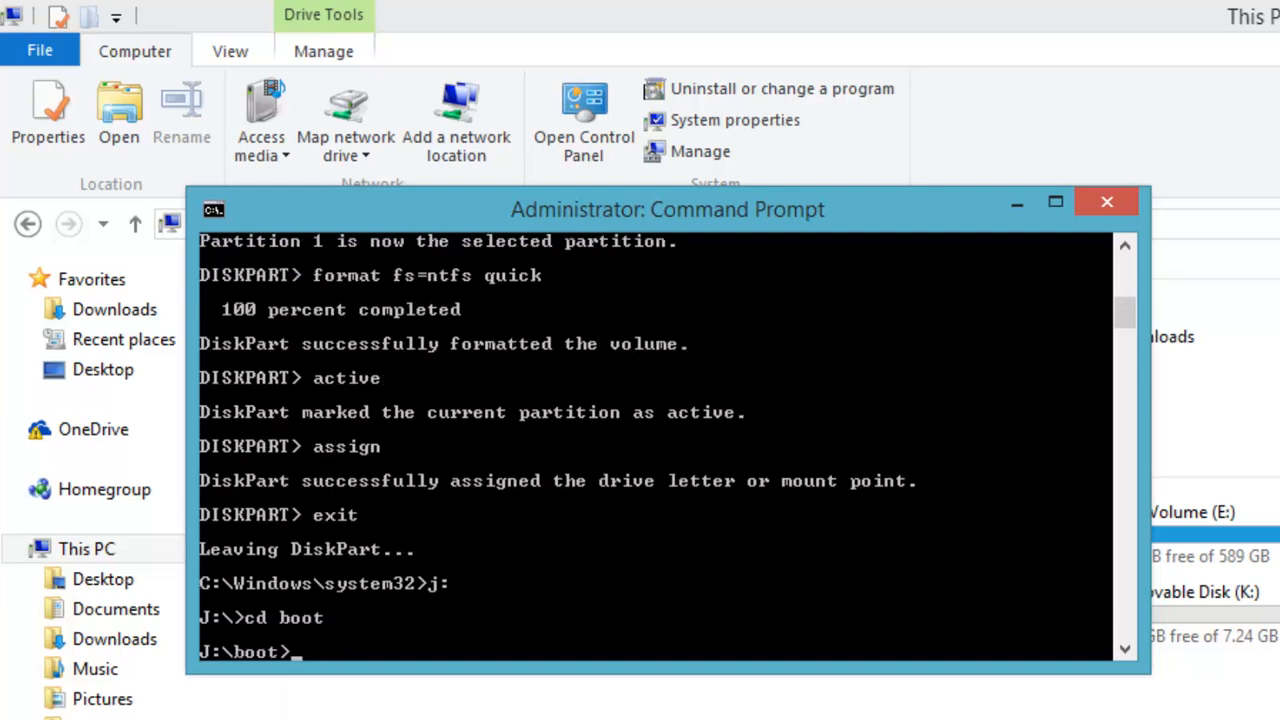
- Run bootsect /nt60 k: to write NTFS boot code to USB drive K:
{"action": "type", "text": "bootsect /"}
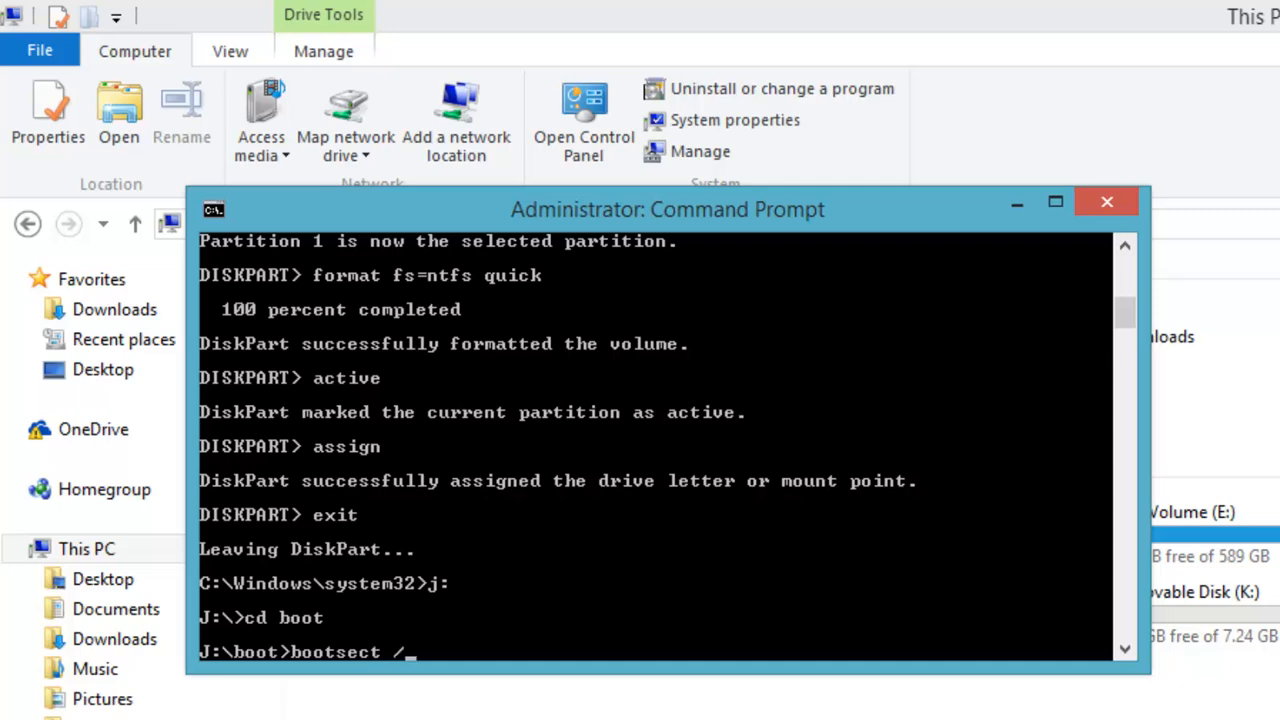
{"action": "type", "text": "nt60 k"}
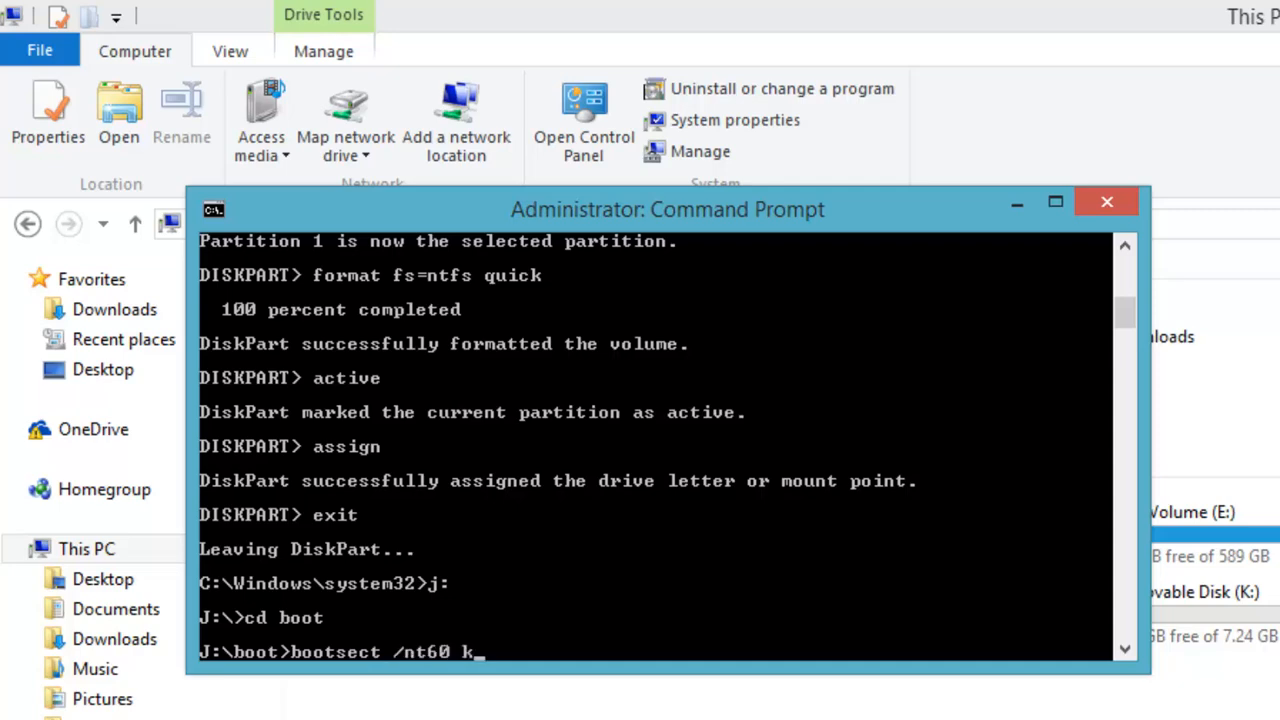
{"action": "key", "text": "Return"}
{"action": "type", "text": "exit"}
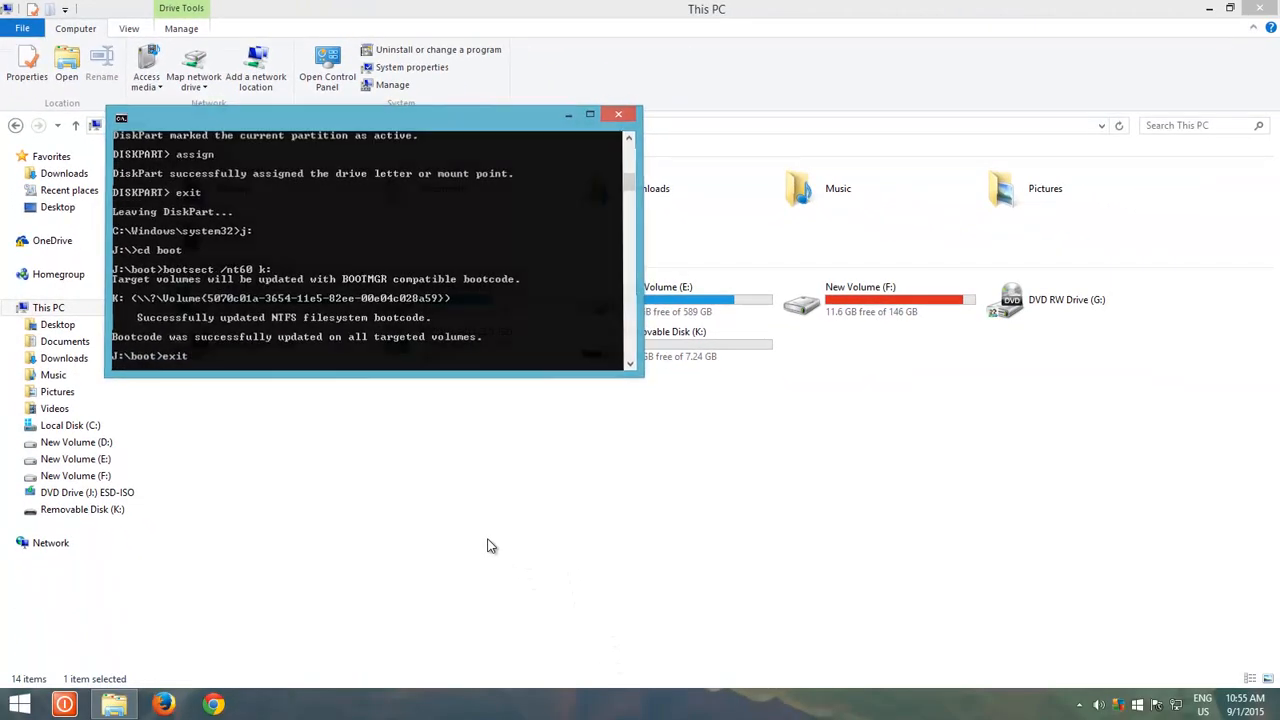
- Copy all files from DVD Drive (J:) ESD-ISO onto Removable Disk (K:) via Send to
{"action": "left_click", "coordinate": [618, 112]}
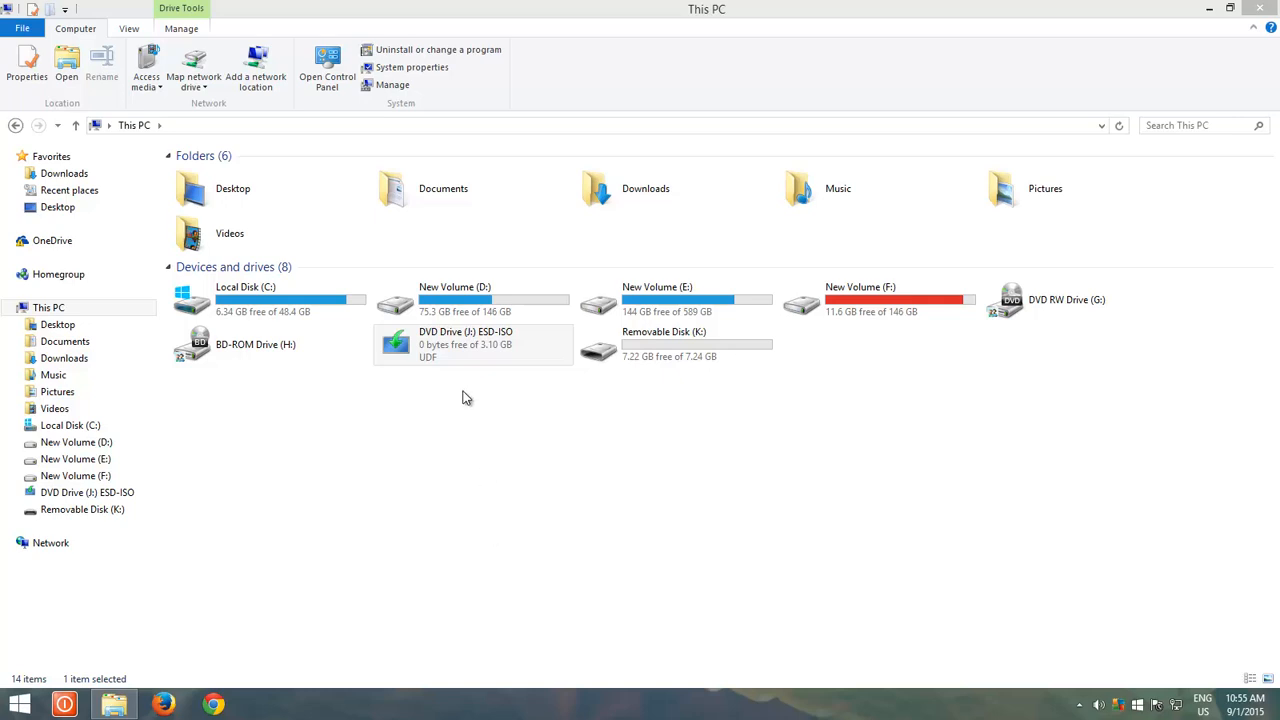
{"action": "double_click", "coordinate": [464, 344]}
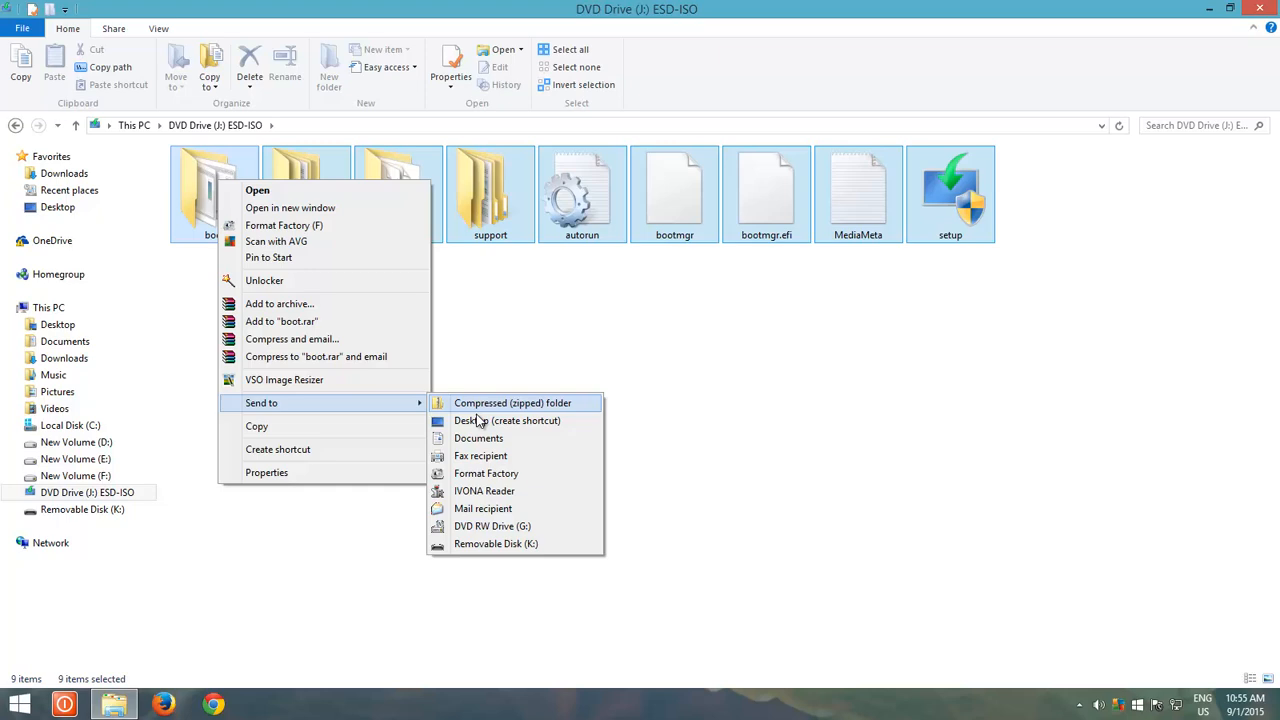
{"action": "left_click", "coordinate": [496, 544]}
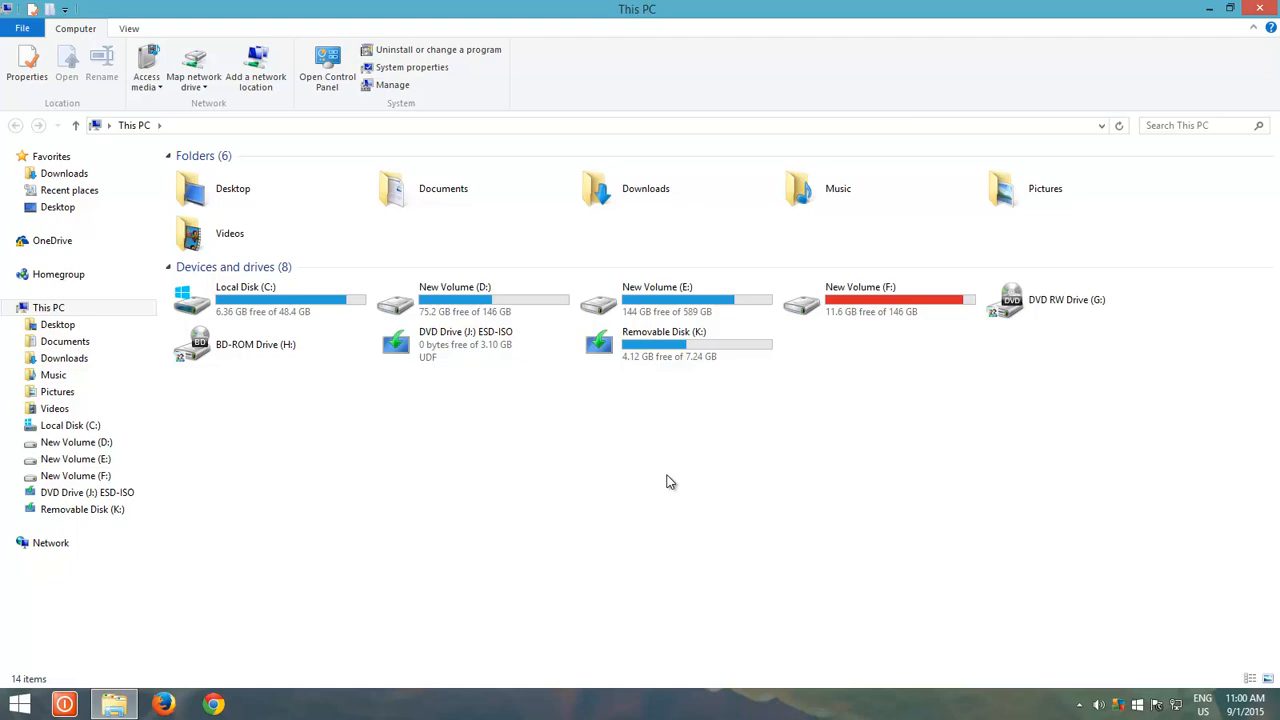
{"action": "left_click", "coordinate": [664, 344]}
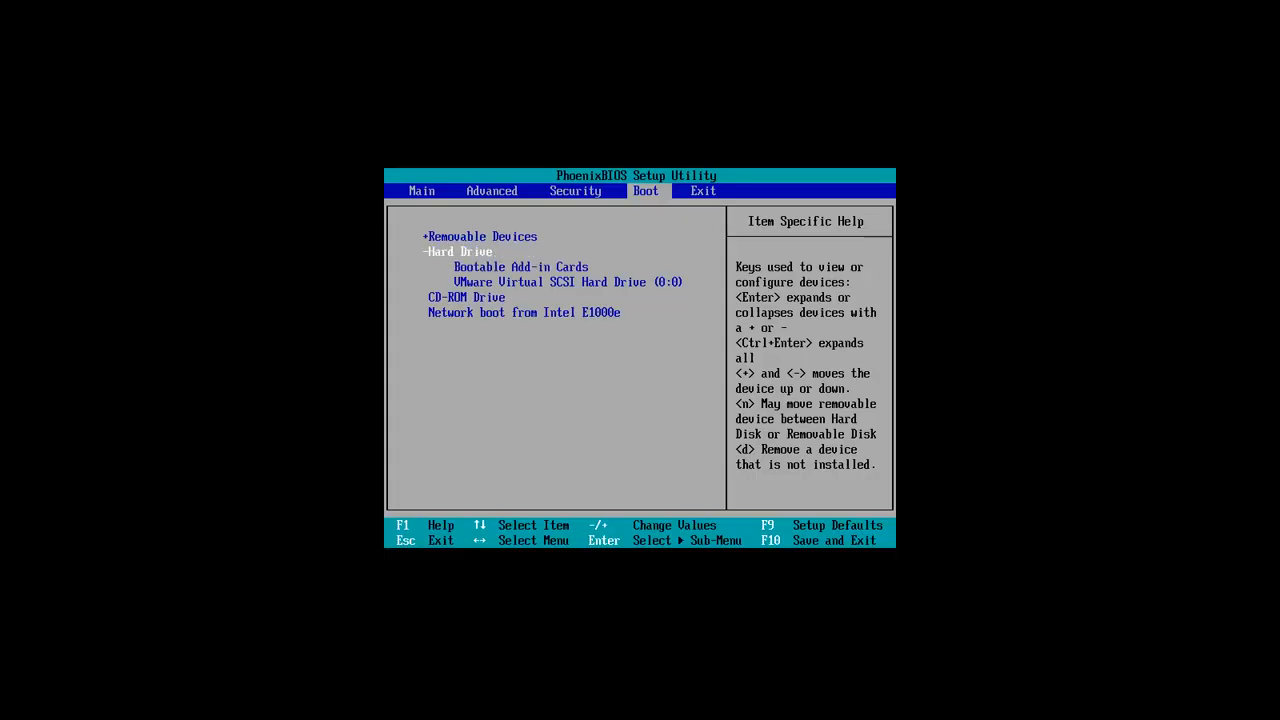
- Keep Removable Devices first in boot order and exit BIOS saving changes
{"action": "key", "text": "Right"}
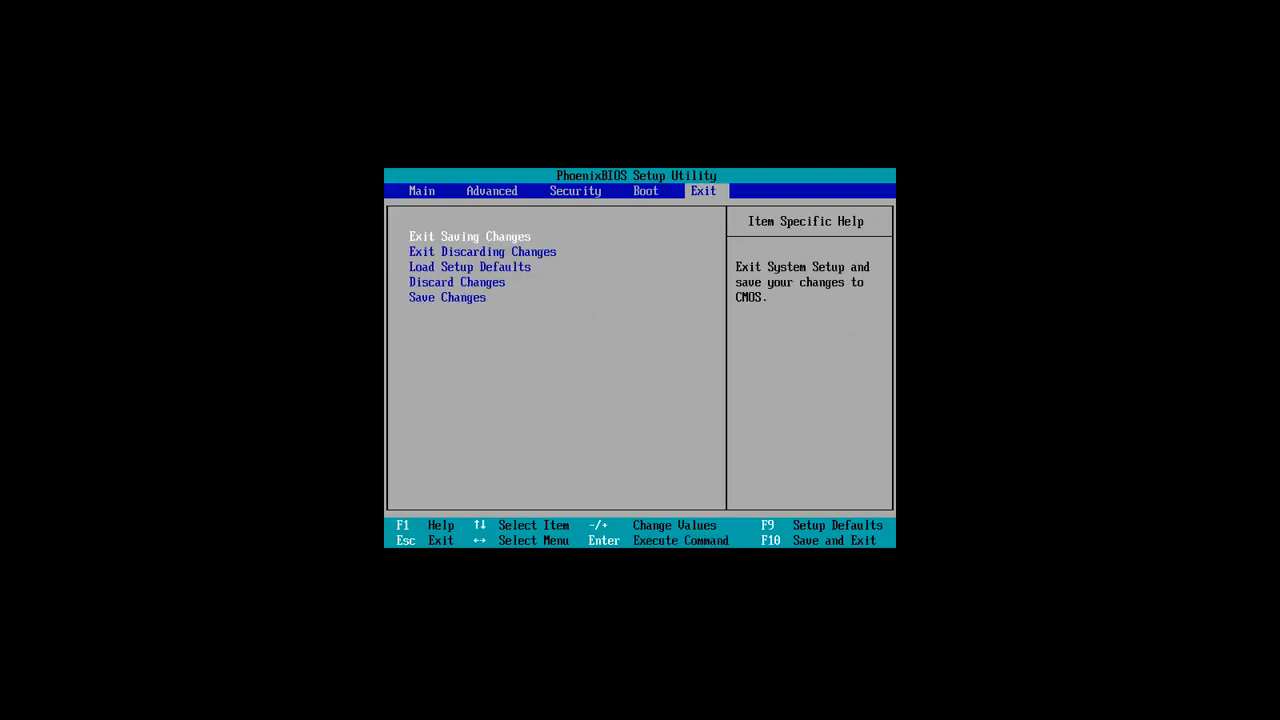
{"action": "left_click", "coordinate": [468, 236]}
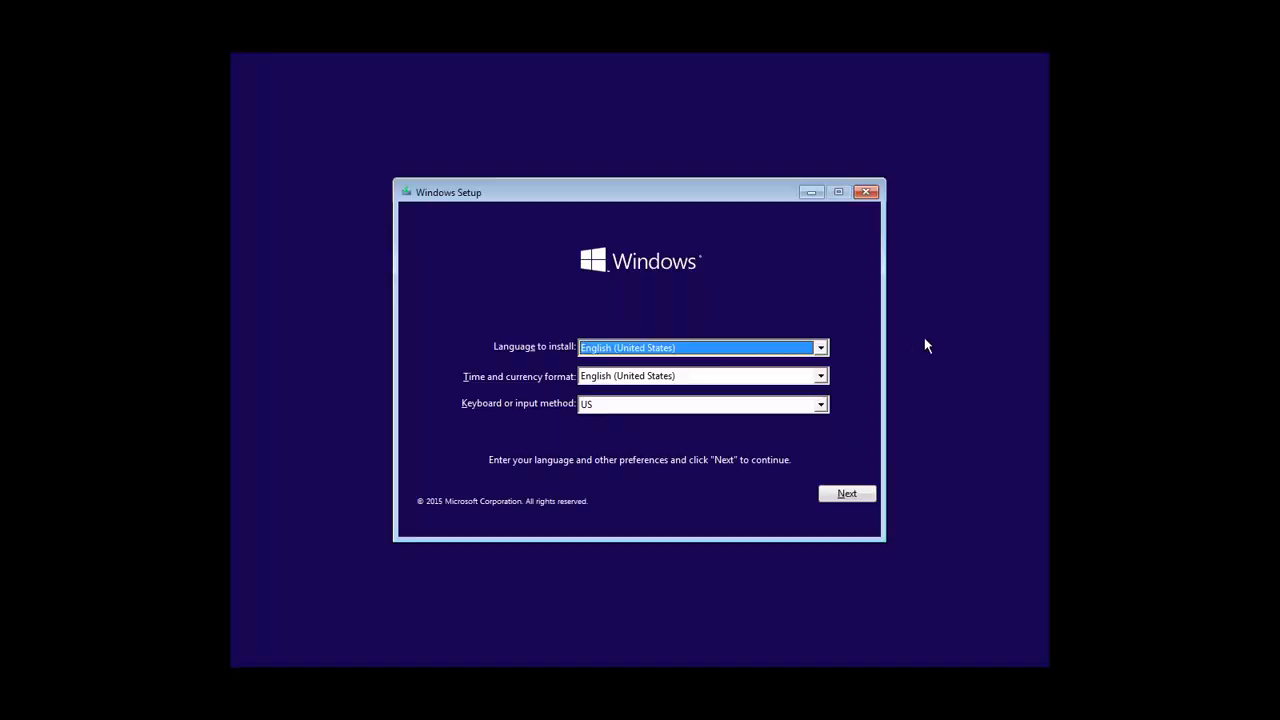
- Accept default language and keyboard settings to reach the product key page
{"action": "left_click", "coordinate": [846, 492]}
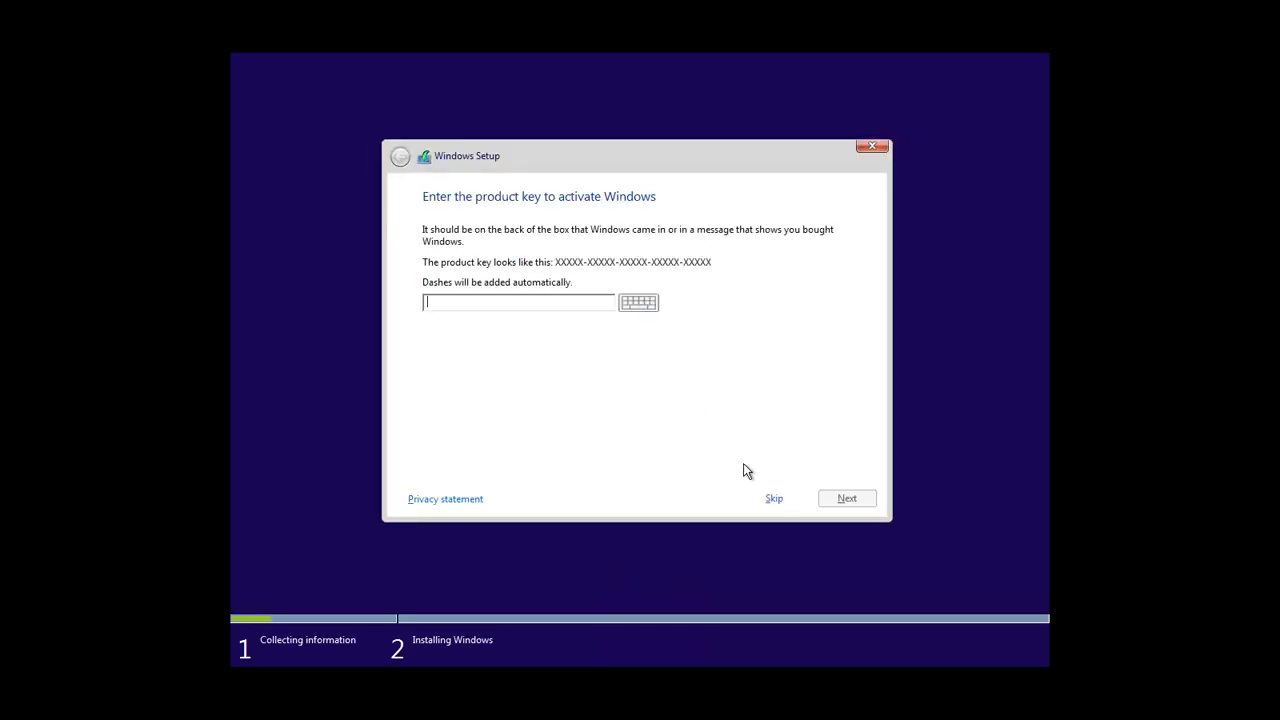